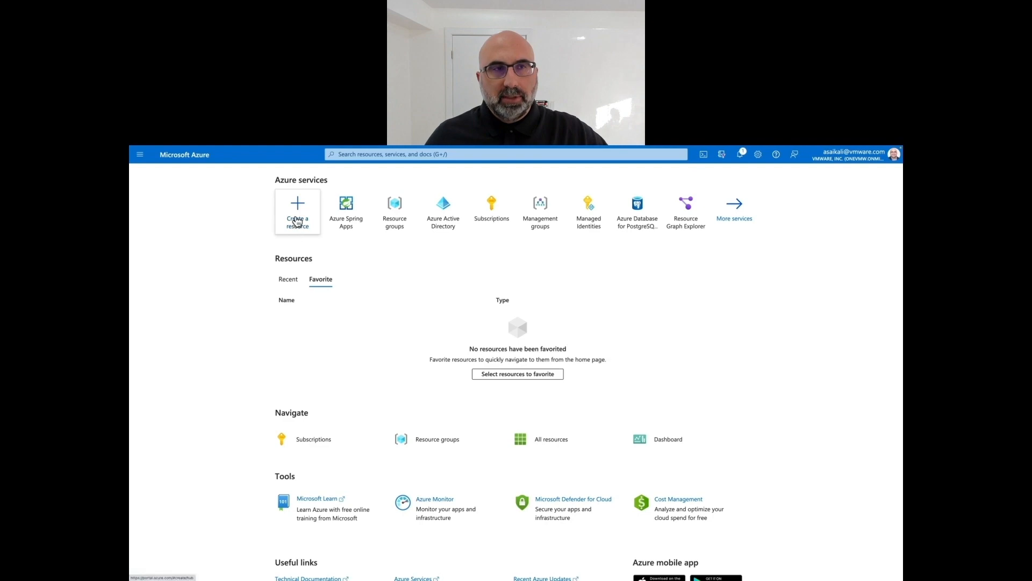
Step: Begin a new Azure Spring Apps service named demo3 in resource group asa-demo
{"action": "left_click", "coordinate": [297, 210]}
{"action": "type", "text": "spring"}
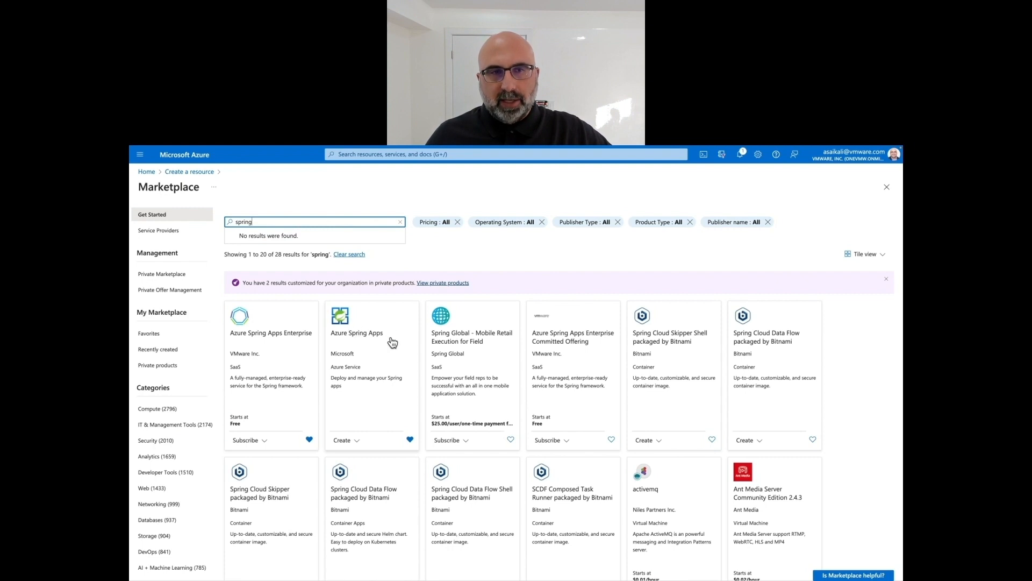
{"action": "left_click", "coordinate": [355, 332]}
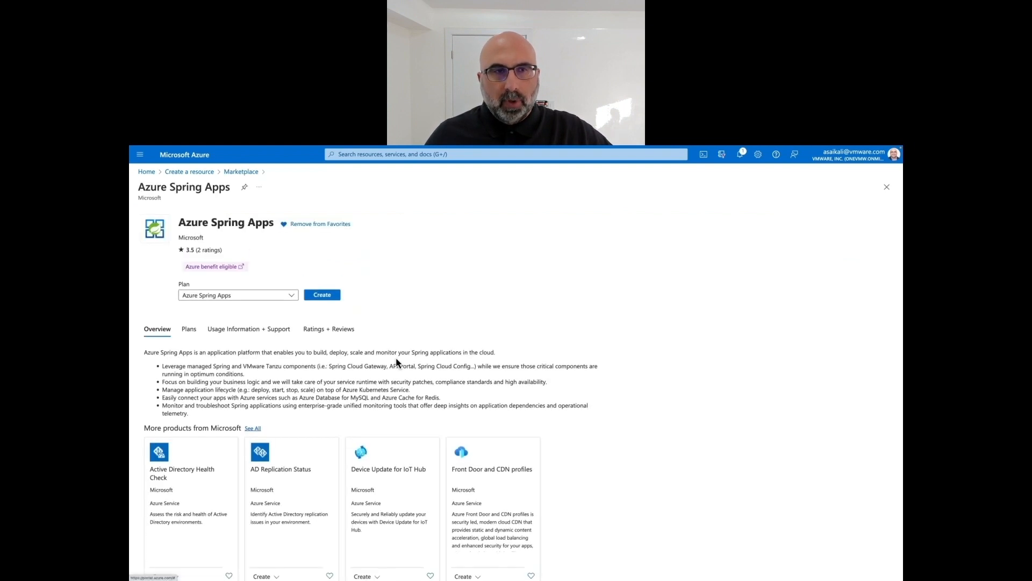
{"action": "left_click", "coordinate": [321, 294]}
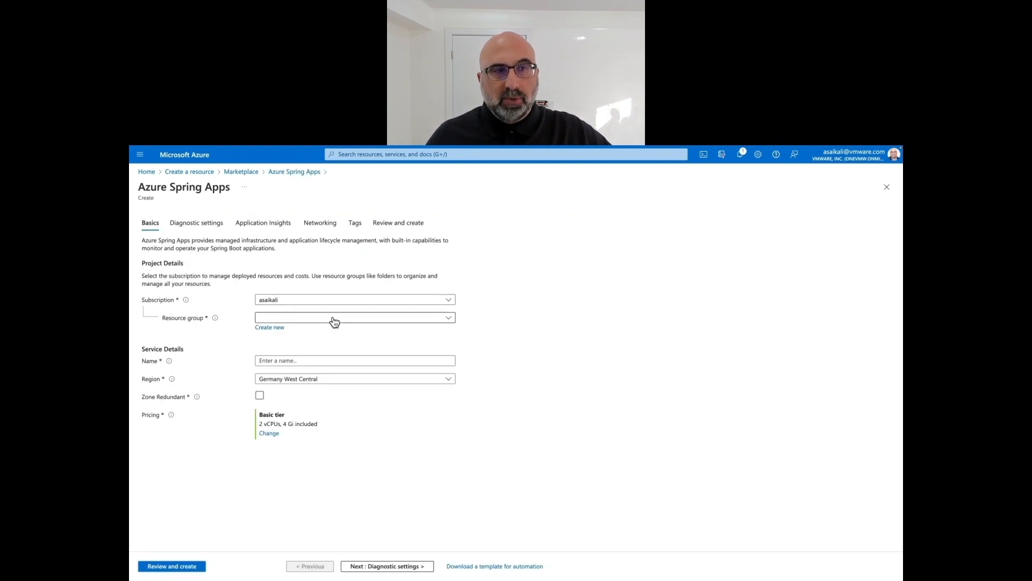
{"action": "left_click", "coordinate": [354, 317]}
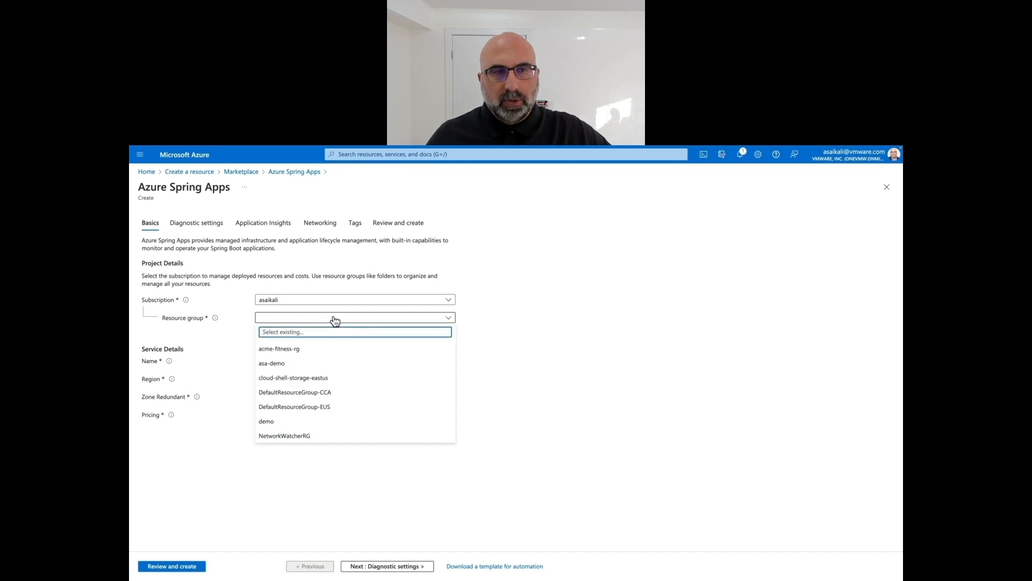
{"action": "left_click", "coordinate": [270, 363]}
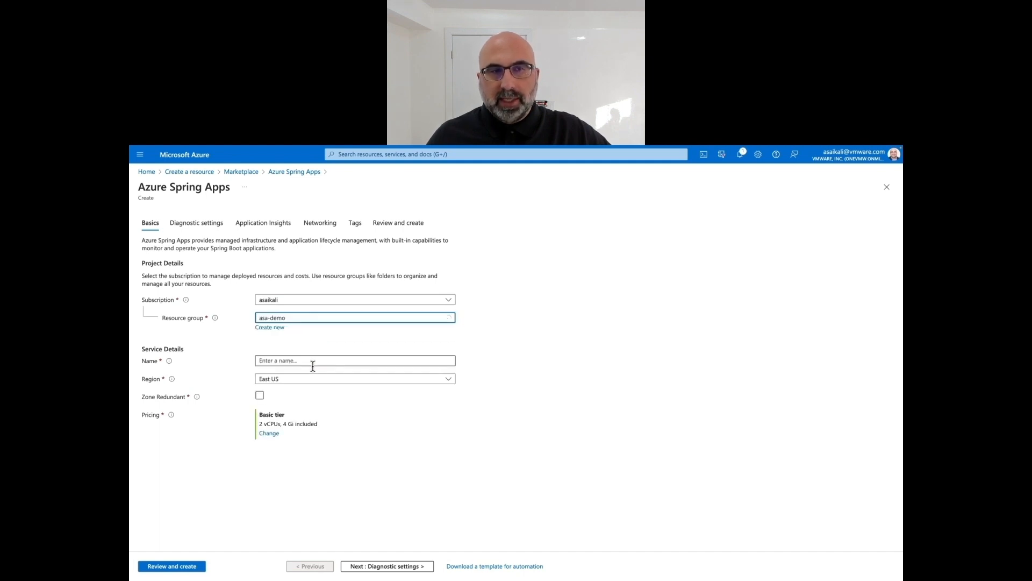
{"action": "type", "text": "demo3"}
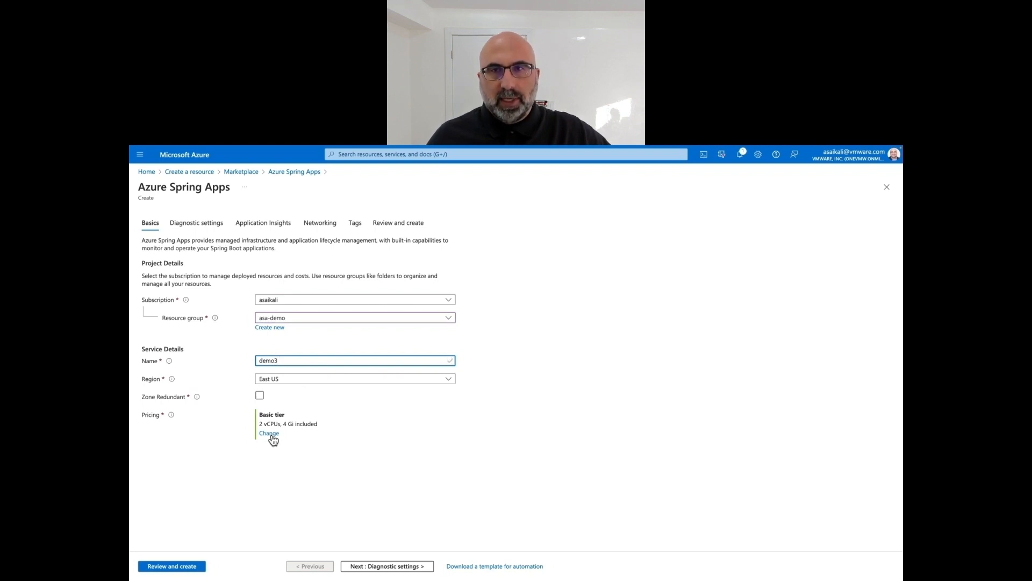
Step: Switch the pricing tier to Enterprise and accept the marketplace terms
{"action": "left_click", "coordinate": [269, 433]}
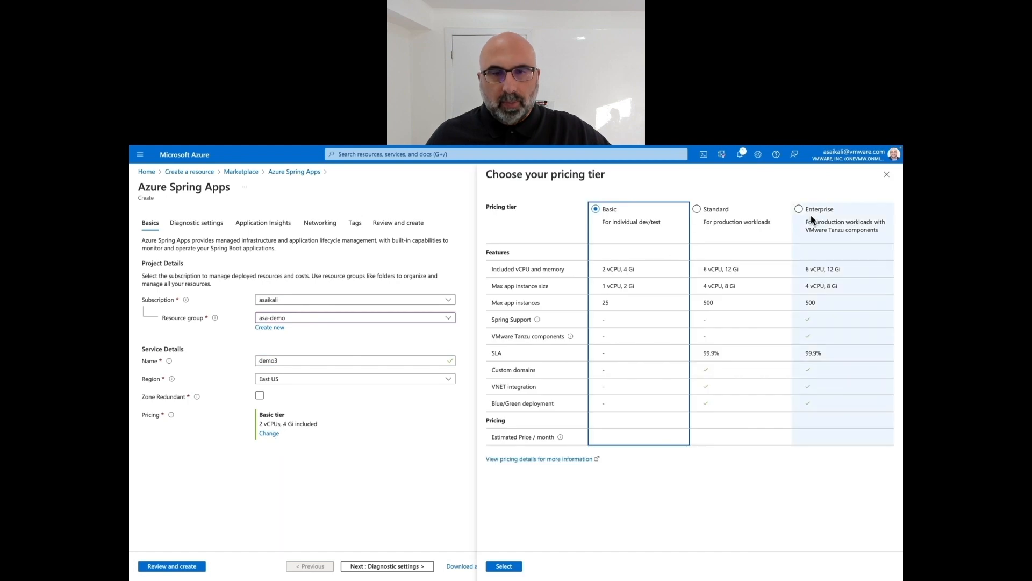
{"action": "left_click", "coordinate": [503, 565]}
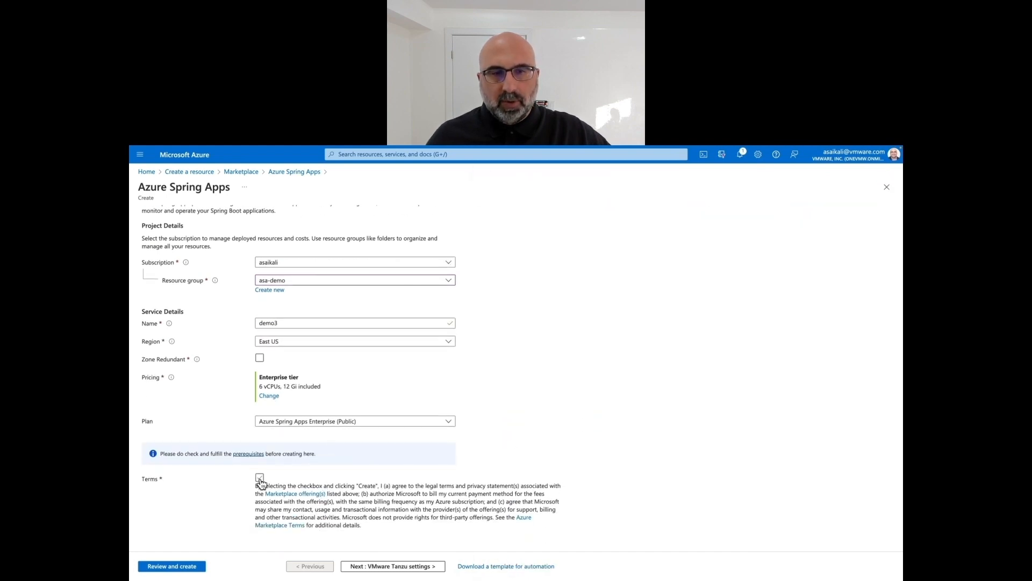
{"action": "left_click", "coordinate": [259, 477]}
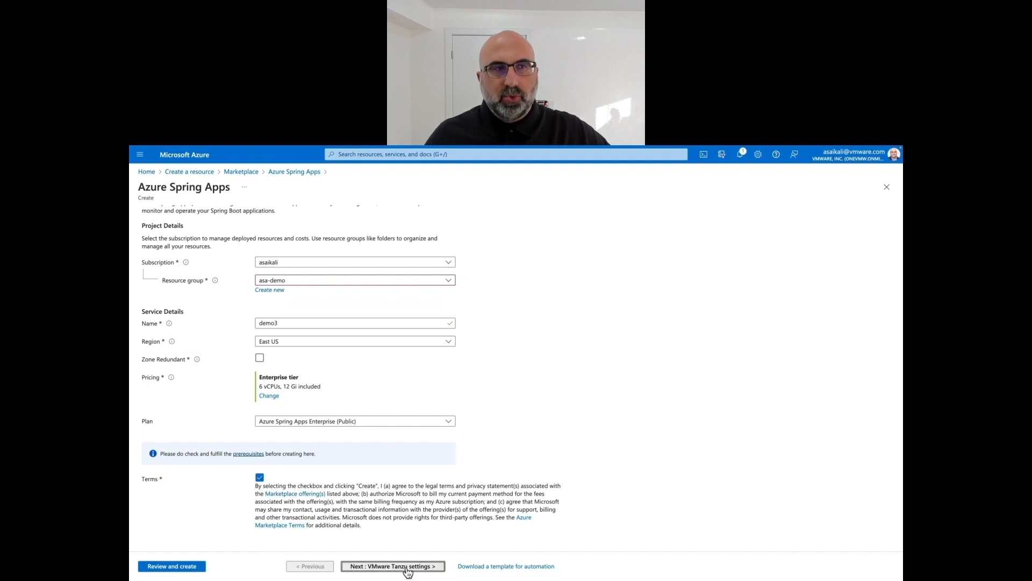
Step: Review the VMware Tanzu settings, keeping all components enabled, and reach diagnostic settings
{"action": "left_click", "coordinate": [392, 566]}
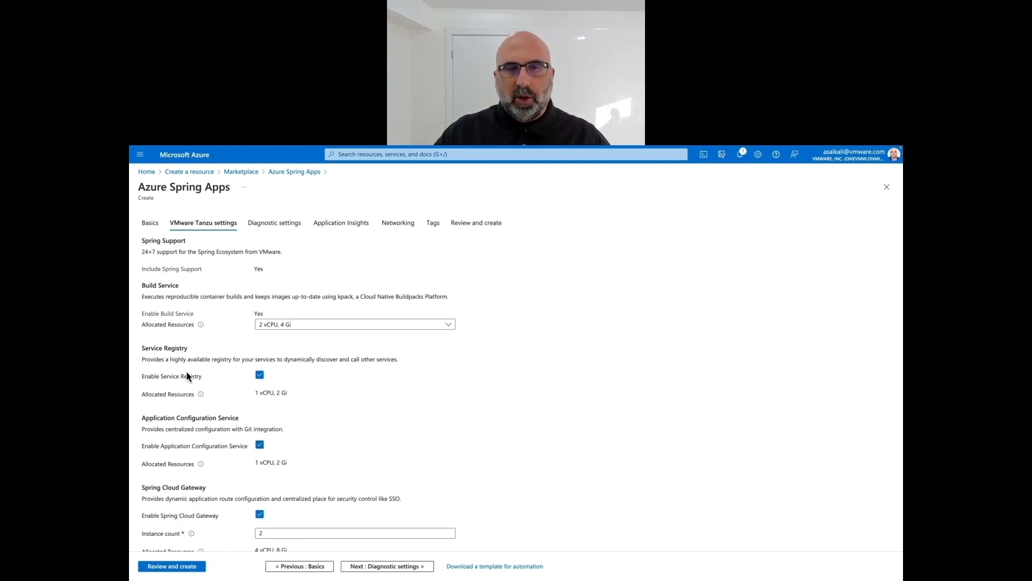
{"action": "scroll", "scroll_direction": "down", "scroll_amount": 3}
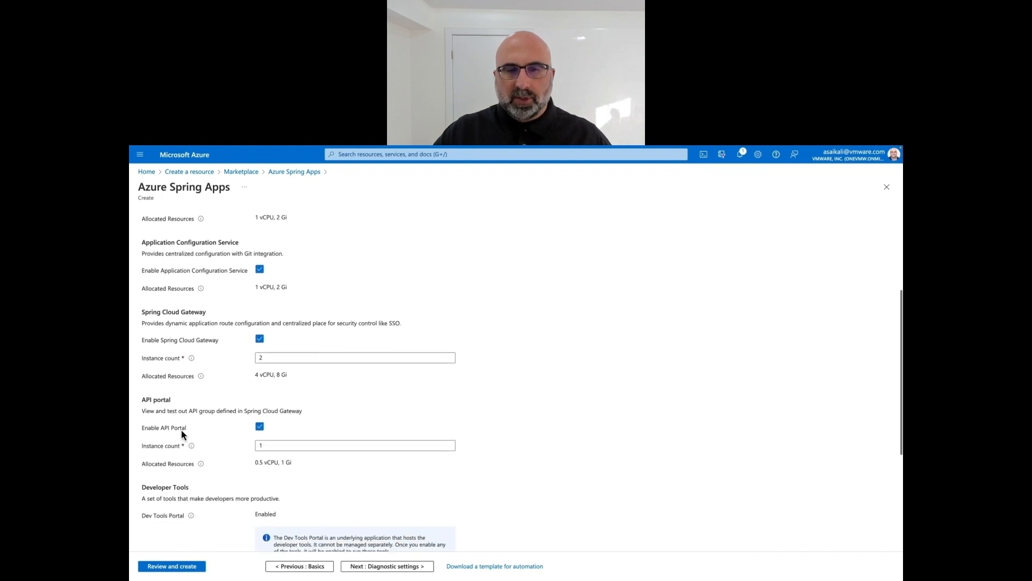
{"action": "scroll", "scroll_direction": "down", "scroll_amount": 3}
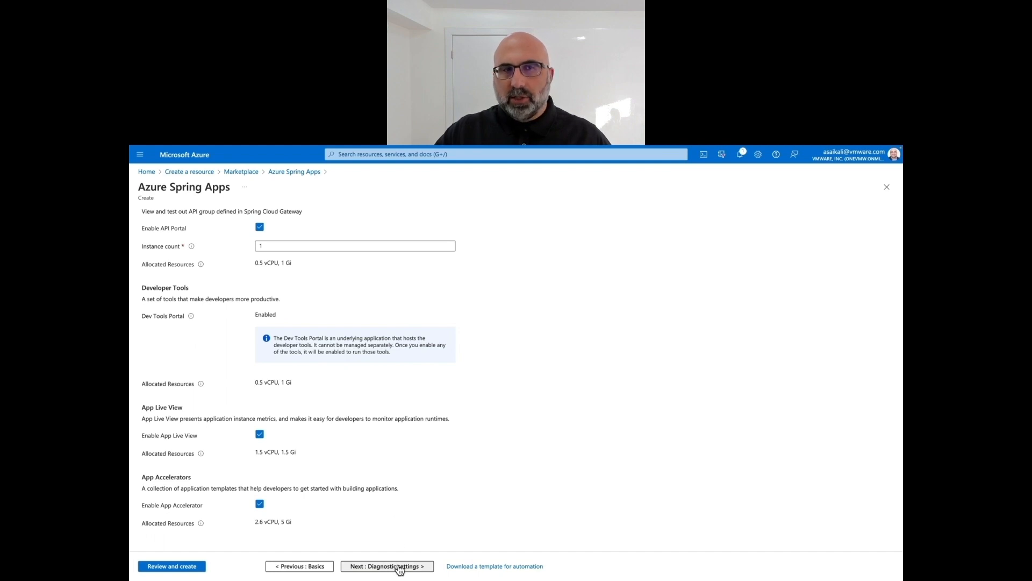
{"action": "left_click", "coordinate": [386, 565]}
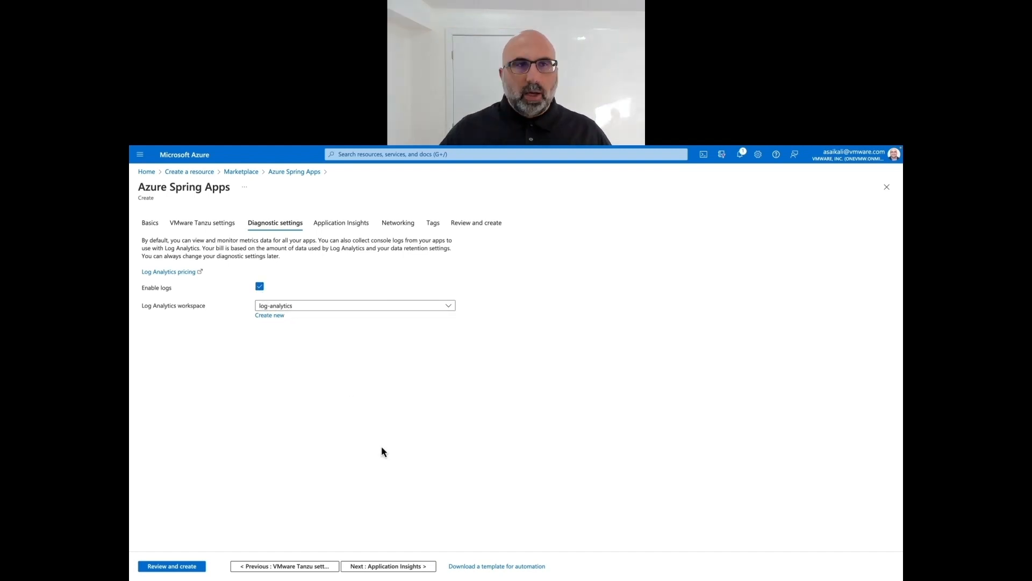
Step: Step through Application Insights and Networking, leaving own-VNet deployment off
{"action": "left_click", "coordinate": [341, 223]}
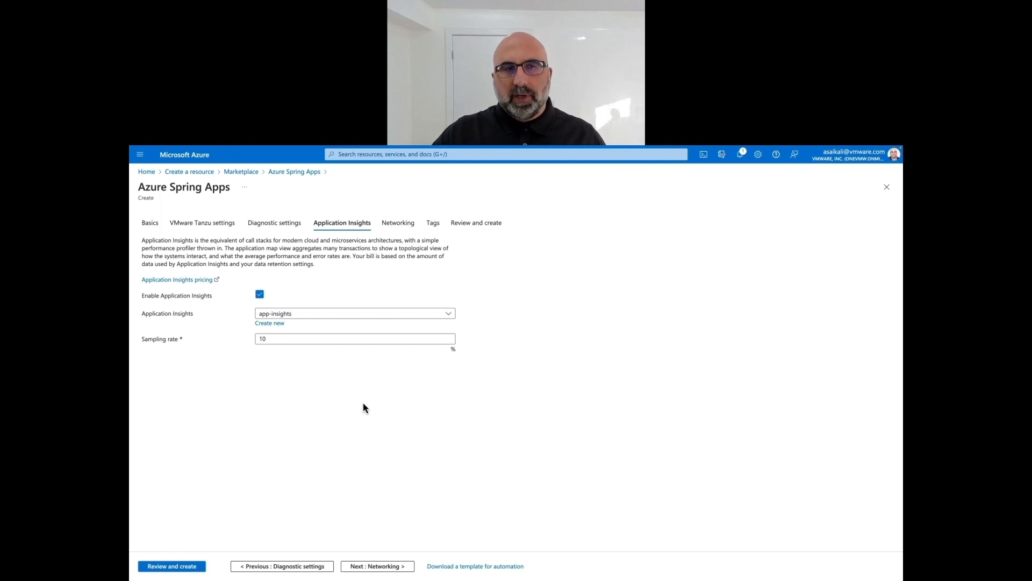
{"action": "mouse_move", "coordinate": [369, 432]}
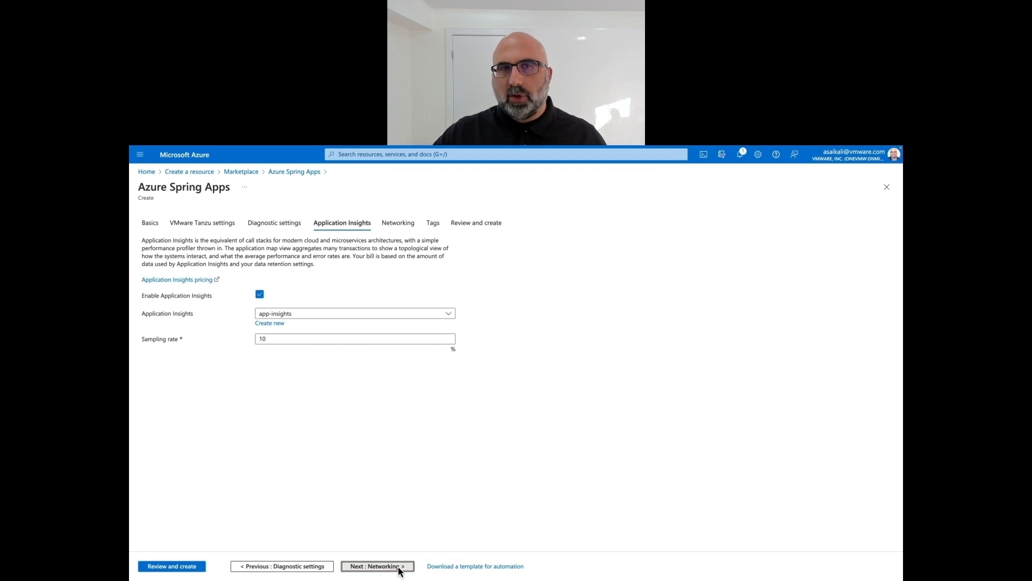
{"action": "left_click", "coordinate": [377, 565]}
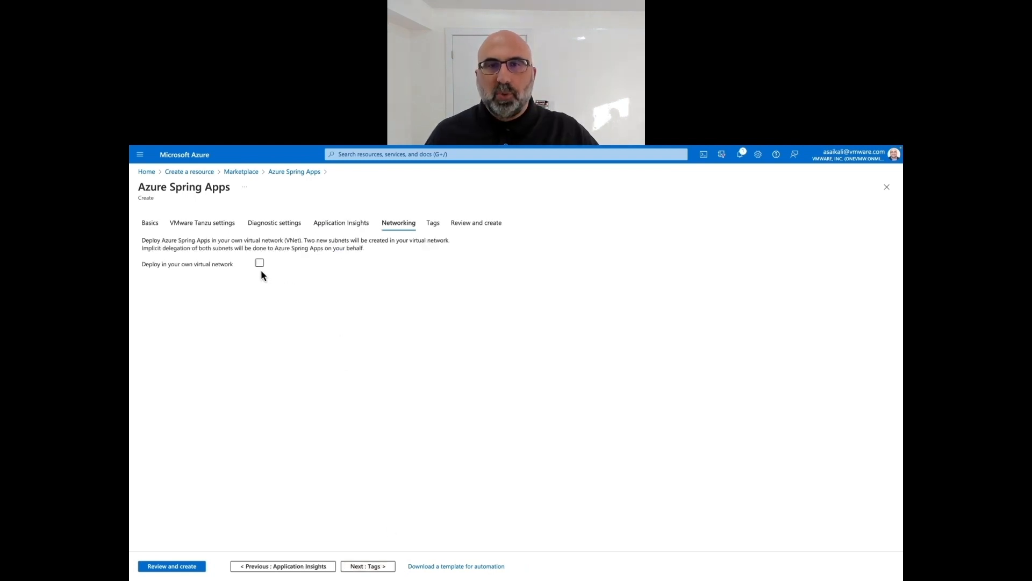
{"action": "left_click", "coordinate": [259, 263]}
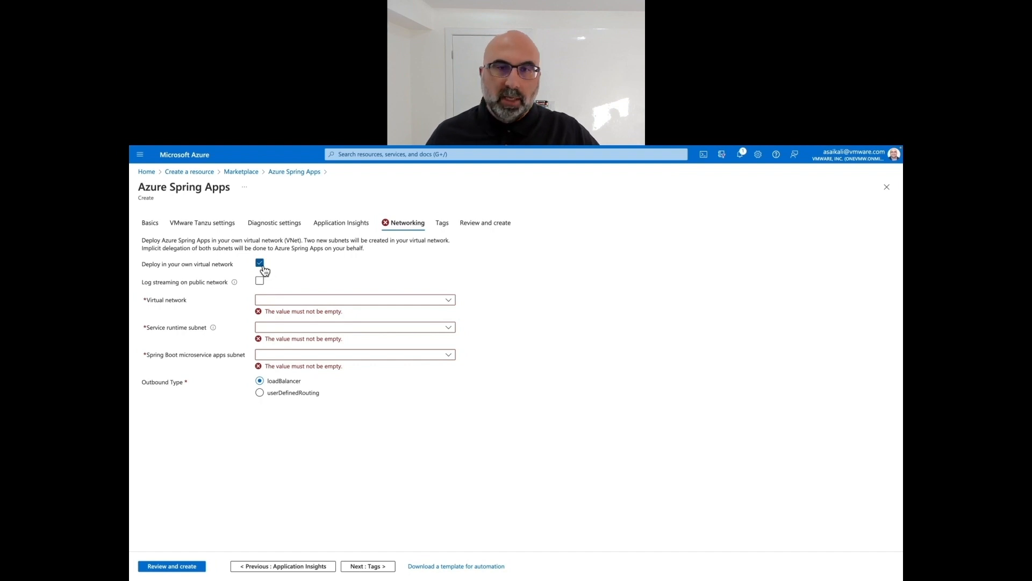
{"action": "left_click", "coordinate": [259, 263]}
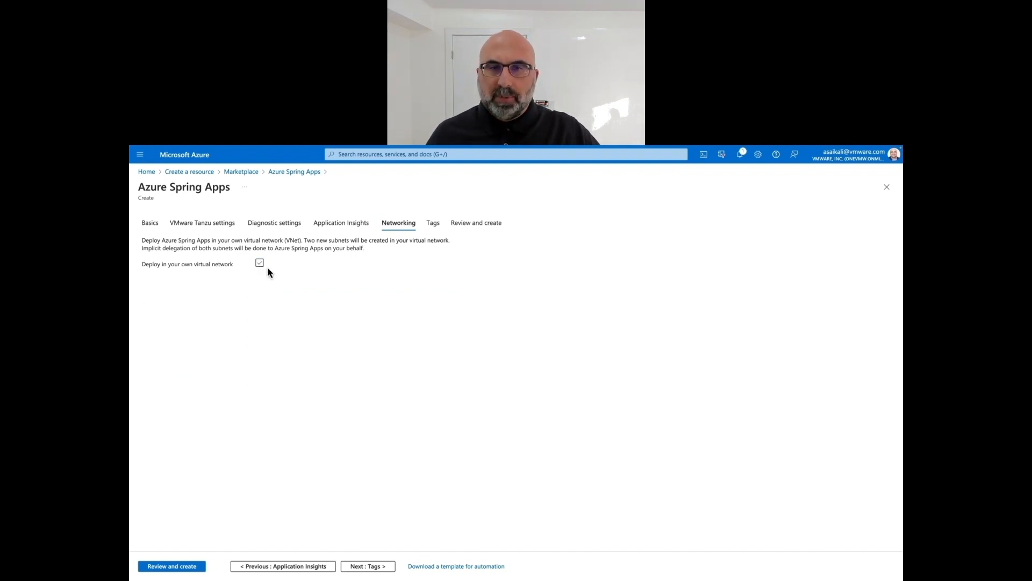
{"action": "left_click", "coordinate": [258, 262]}
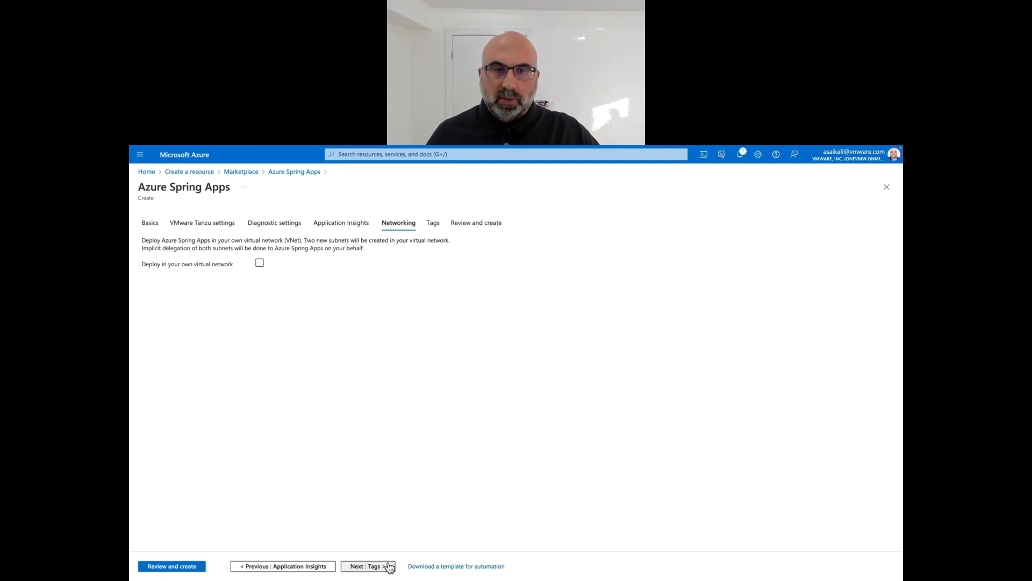
Step: Skip tags, review the summary, and create the Enterprise Azure Spring Apps service
{"action": "left_click", "coordinate": [367, 566]}
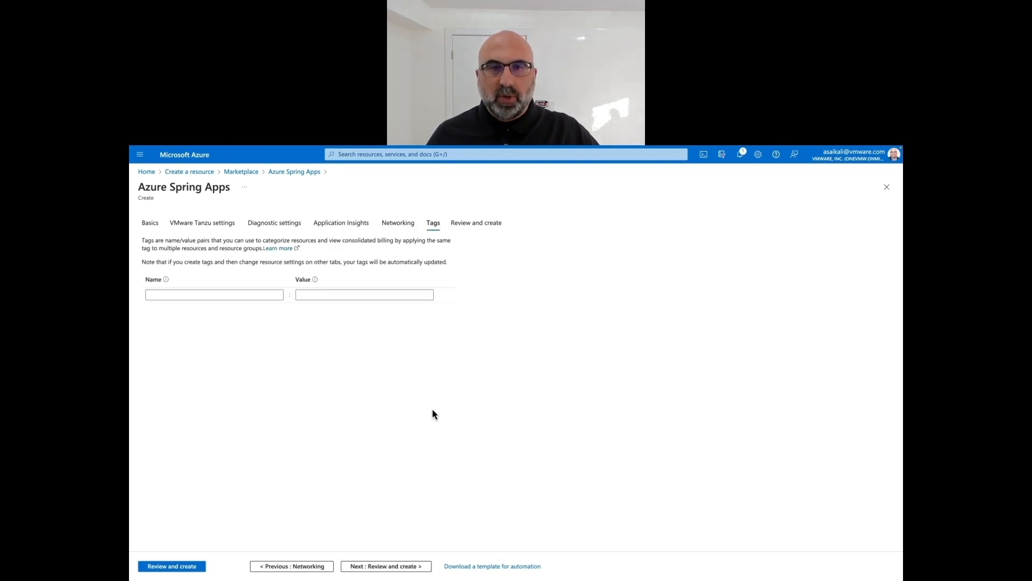
{"action": "left_click", "coordinate": [476, 223]}
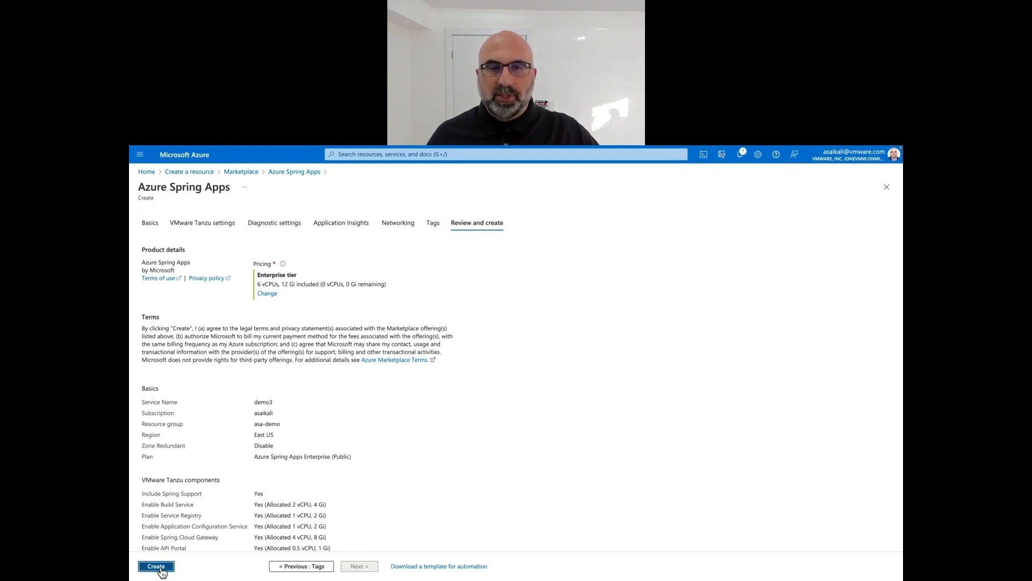
{"action": "left_click", "coordinate": [156, 565]}
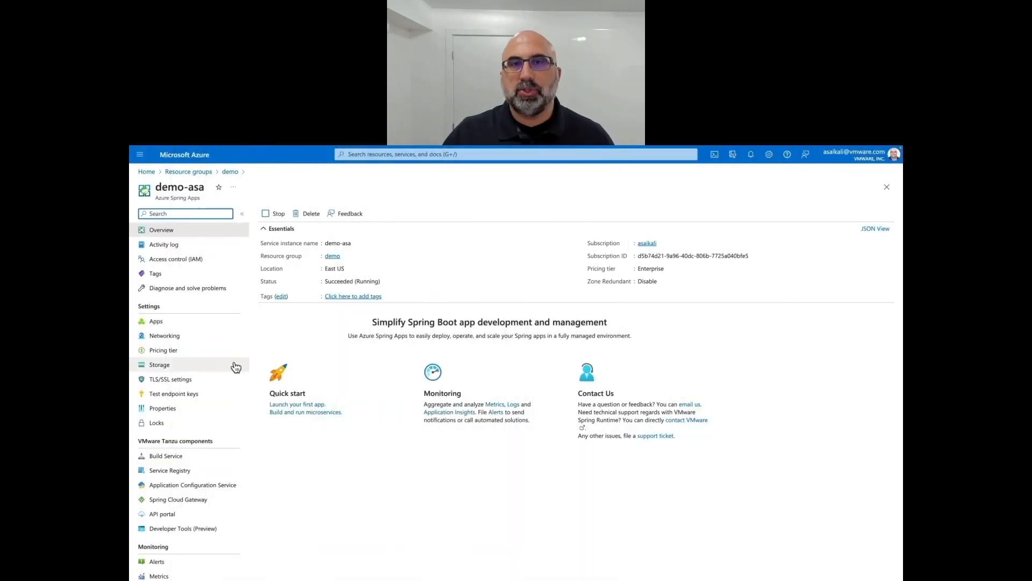
Step: Open Apps under Settings in the demo-asa resource menu
{"action": "left_click", "coordinate": [156, 320]}
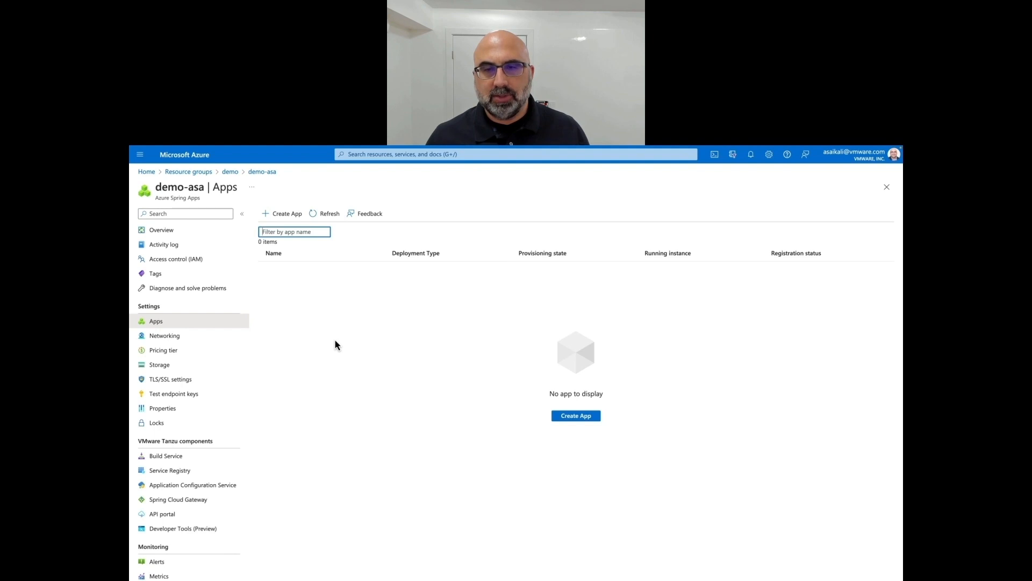
Step: Open demo-asa's Developer Tools and launch the Tanzu Application Accelerators catalog
{"action": "scroll", "scroll_direction": "down", "scroll_amount": 3}
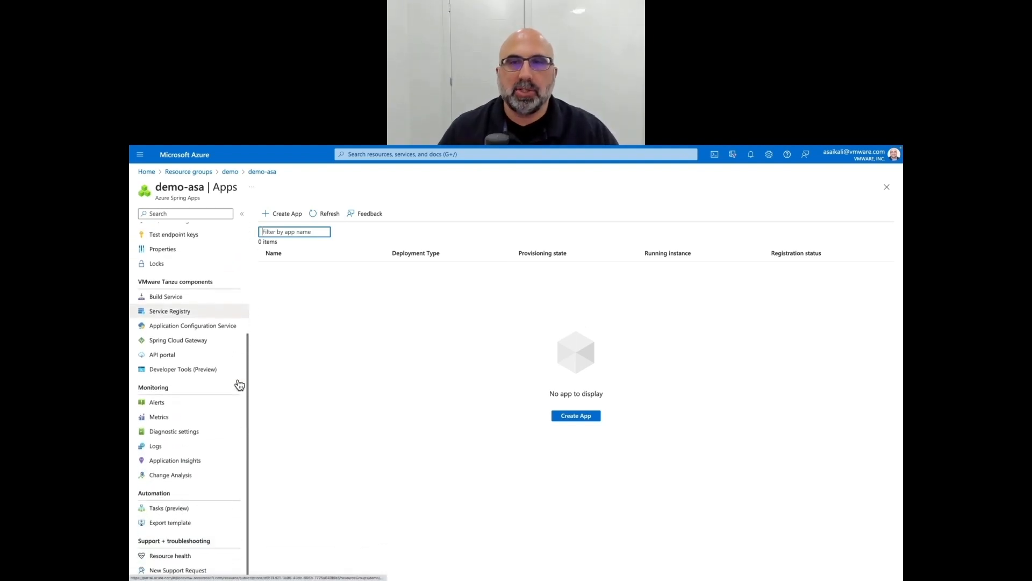
{"action": "left_click", "coordinate": [183, 369]}
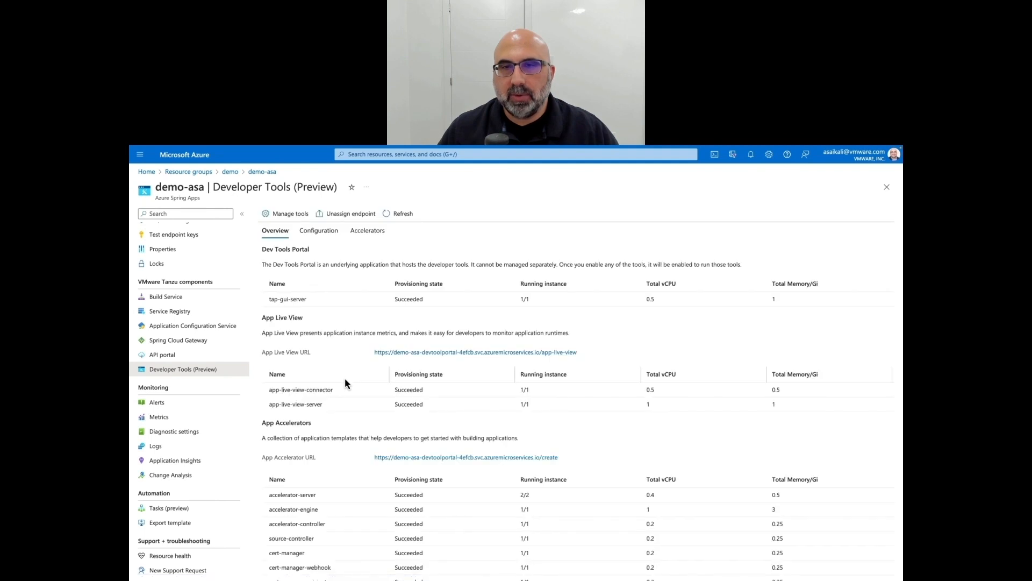
{"action": "scroll", "scroll_direction": "down", "scroll_amount": 3}
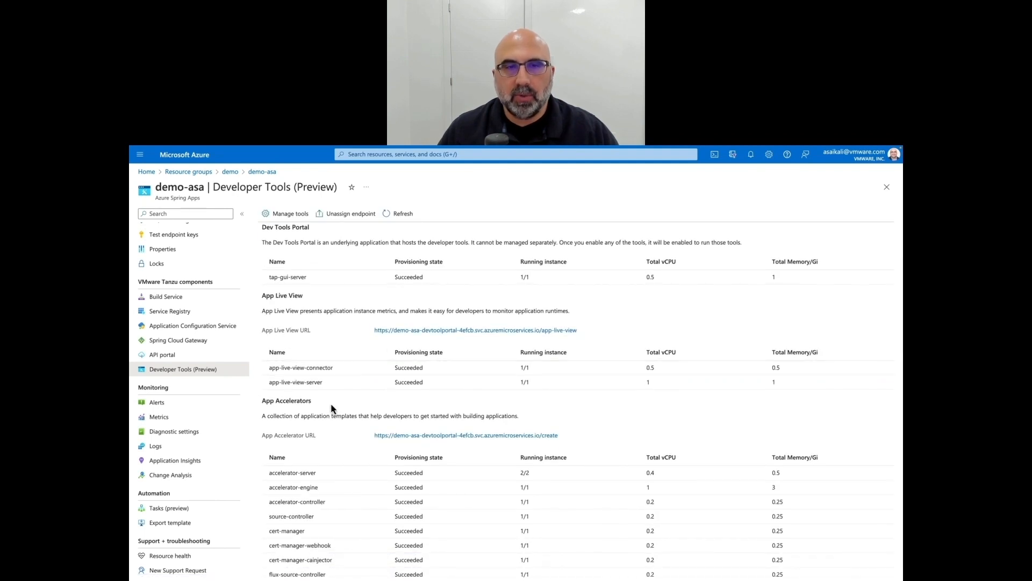
{"action": "left_click", "coordinate": [464, 435]}
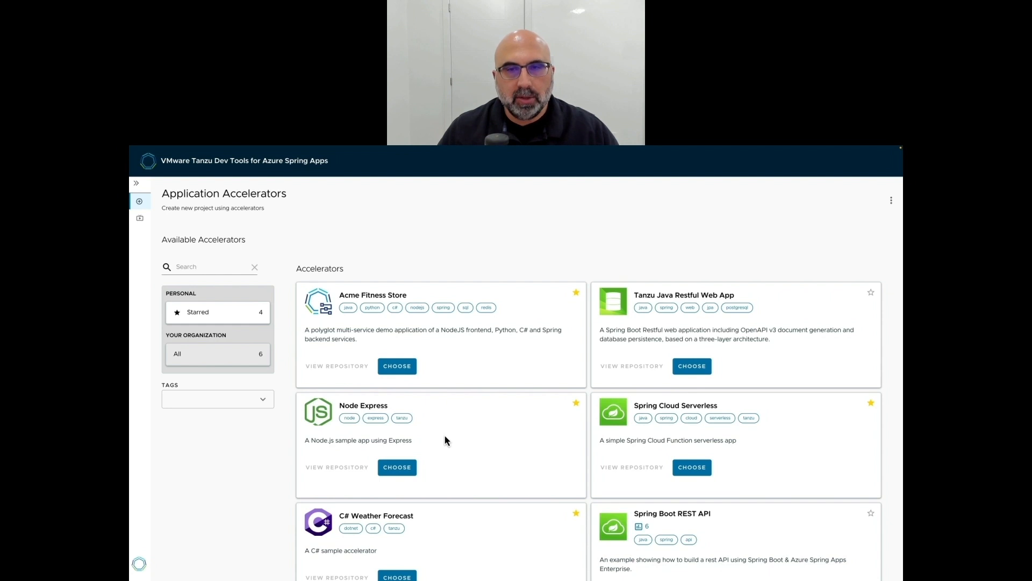
Step: Choose the Spring Boot REST API accelerator, naming it quotes-api with vault qoutes-api-fa32
{"action": "scroll", "scroll_direction": "down", "scroll_amount": 3}
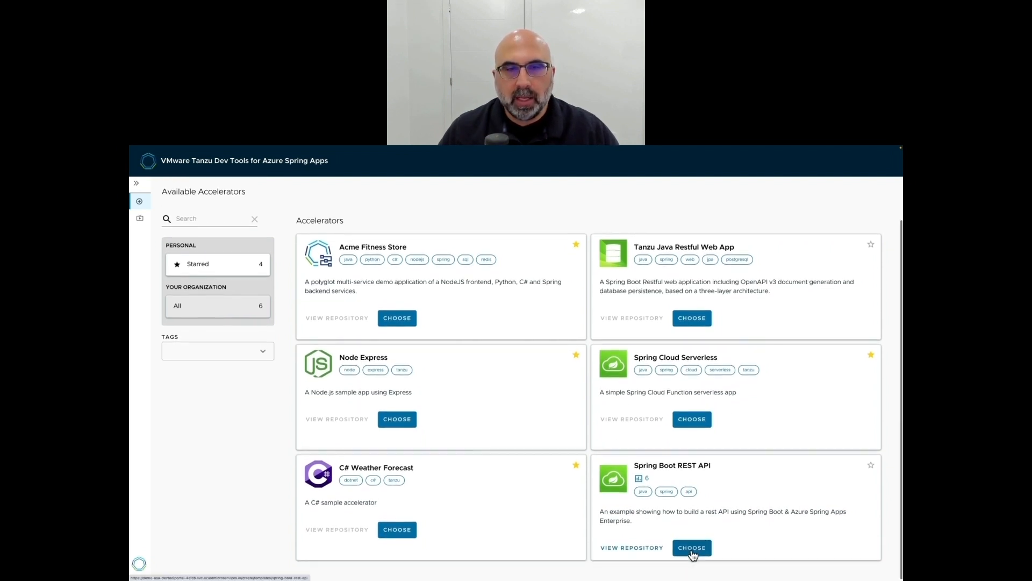
{"action": "left_click", "coordinate": [691, 547]}
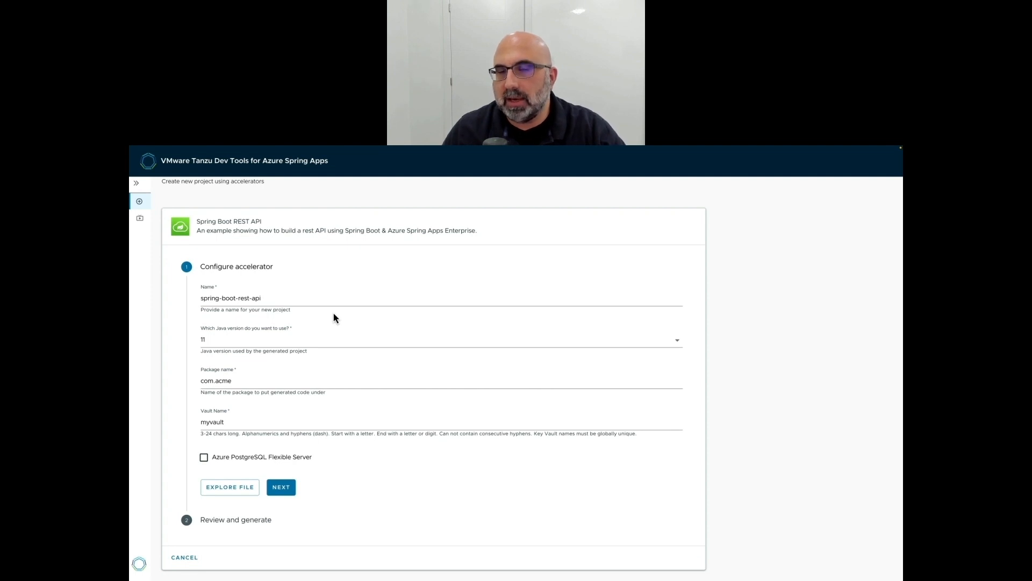
{"action": "type", "text": "quotes-api"}
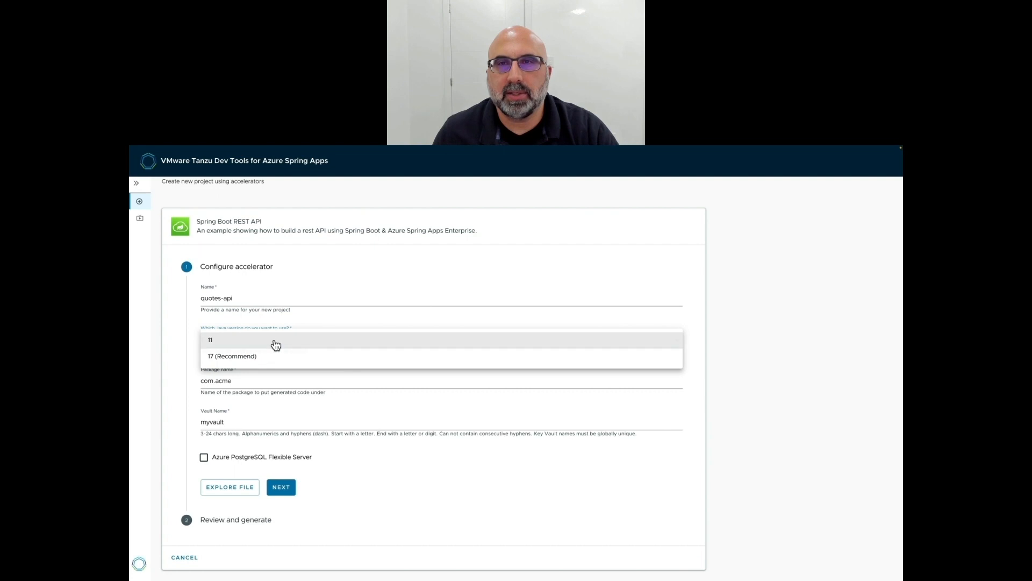
{"action": "left_click", "coordinate": [209, 340]}
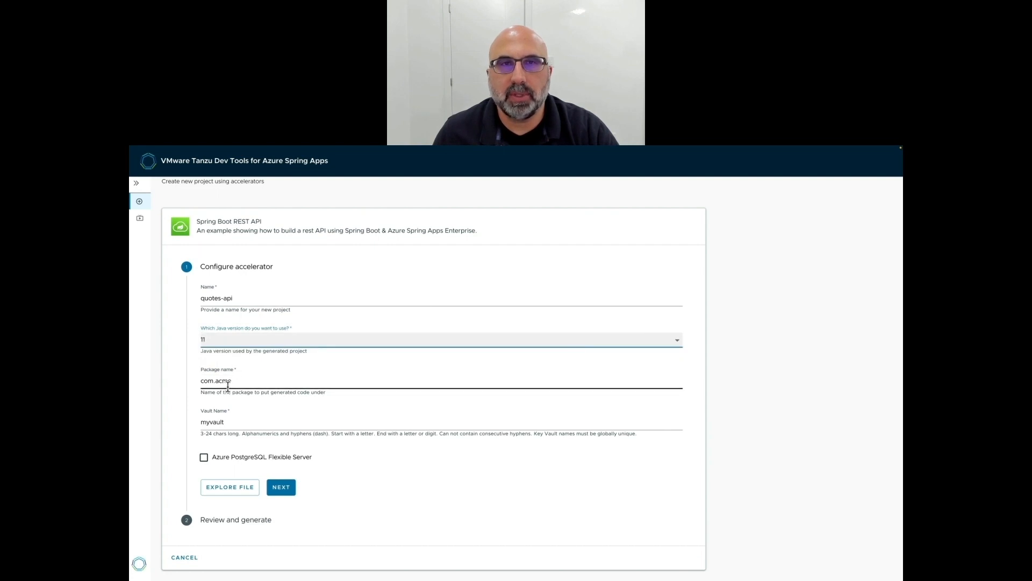
{"action": "type", "text": "qoute"}
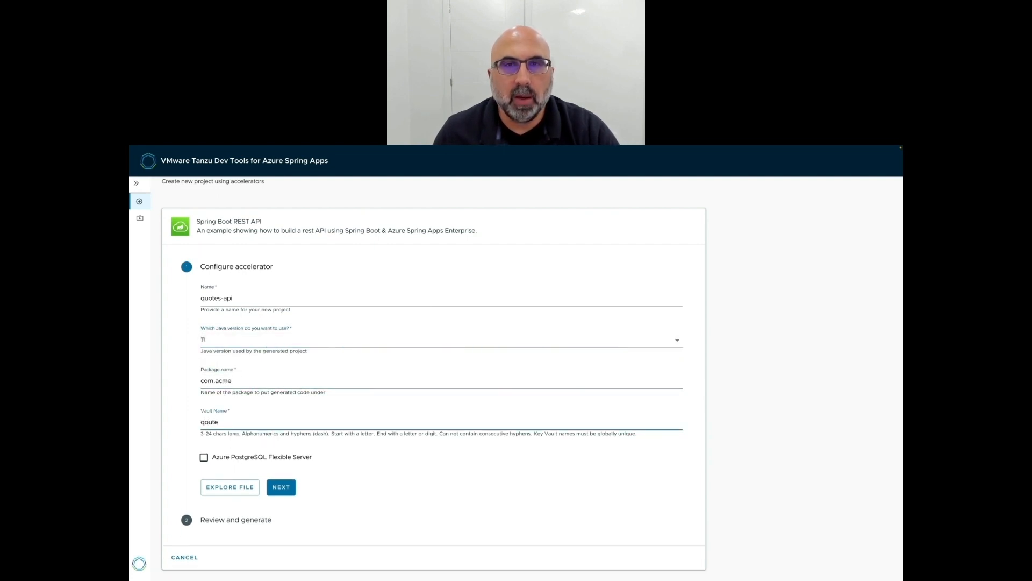
{"action": "type", "text": "qoutes-api-"}
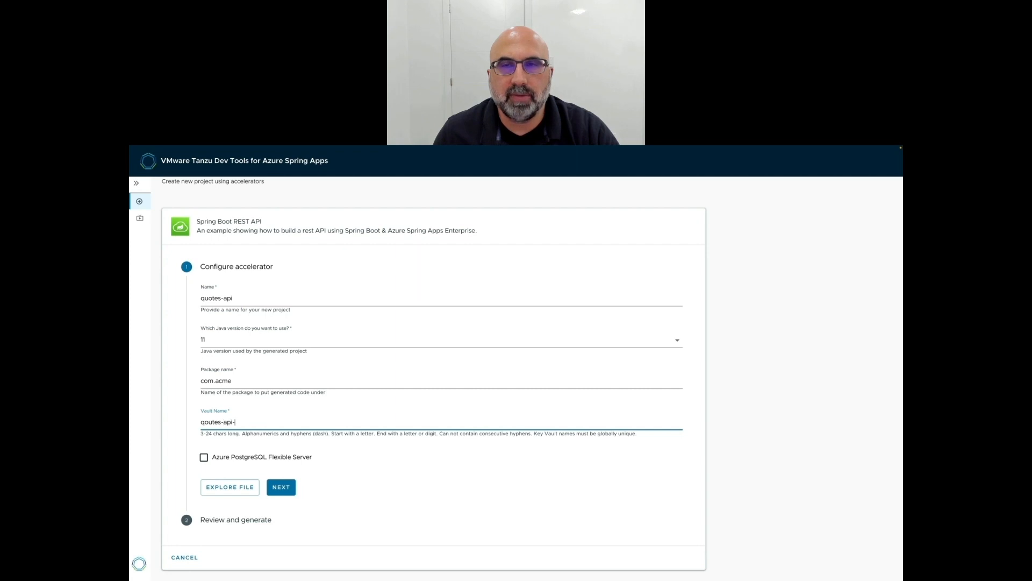
{"action": "type", "text": "fa32"}
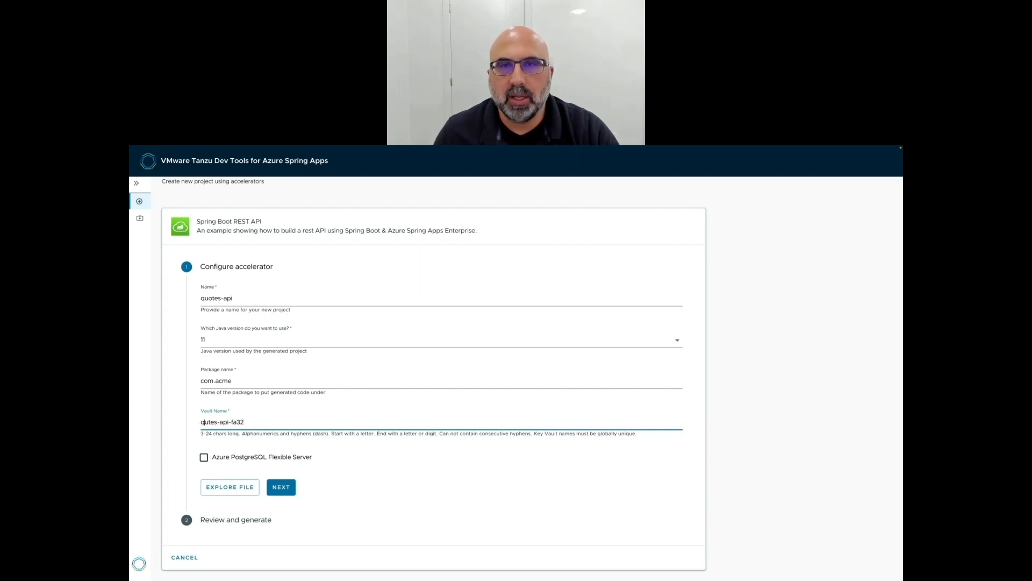
Step: Add an Azure PostgreSQL Flexible Server named quotes-api-fa32 to the project
{"action": "left_click", "coordinate": [203, 457]}
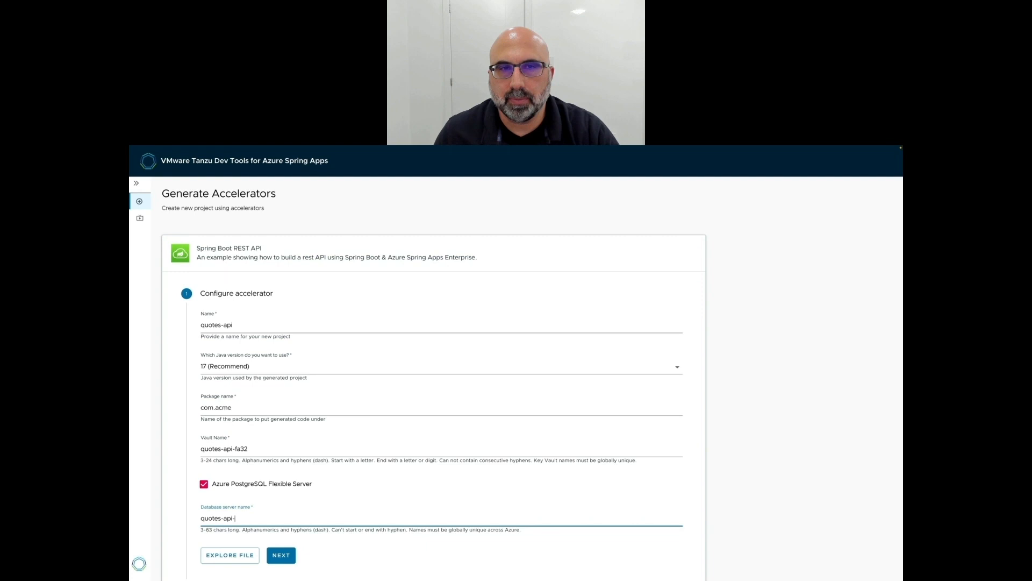
{"action": "type", "text": "fa32"}
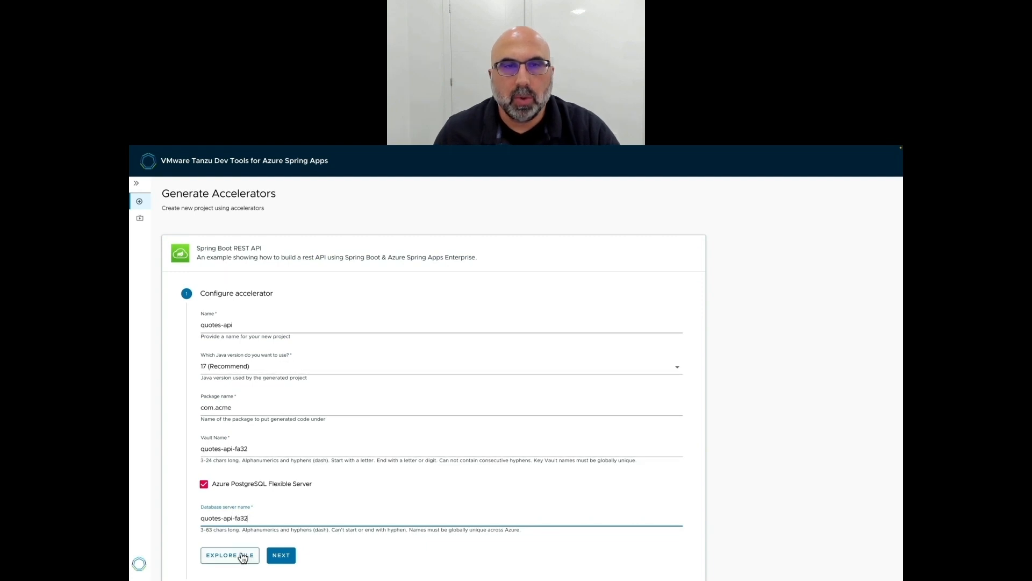
{"action": "left_click", "coordinate": [229, 555]}
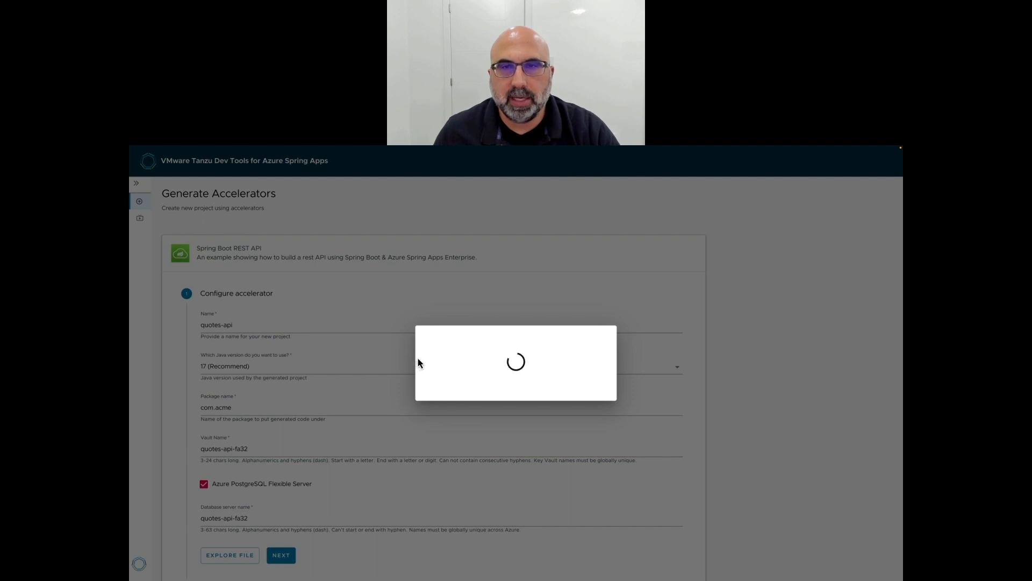
Step: Explore the quotes-api files, reading the PostgreSQL README section and pom.xml
{"action": "left_click", "coordinate": [229, 555]}
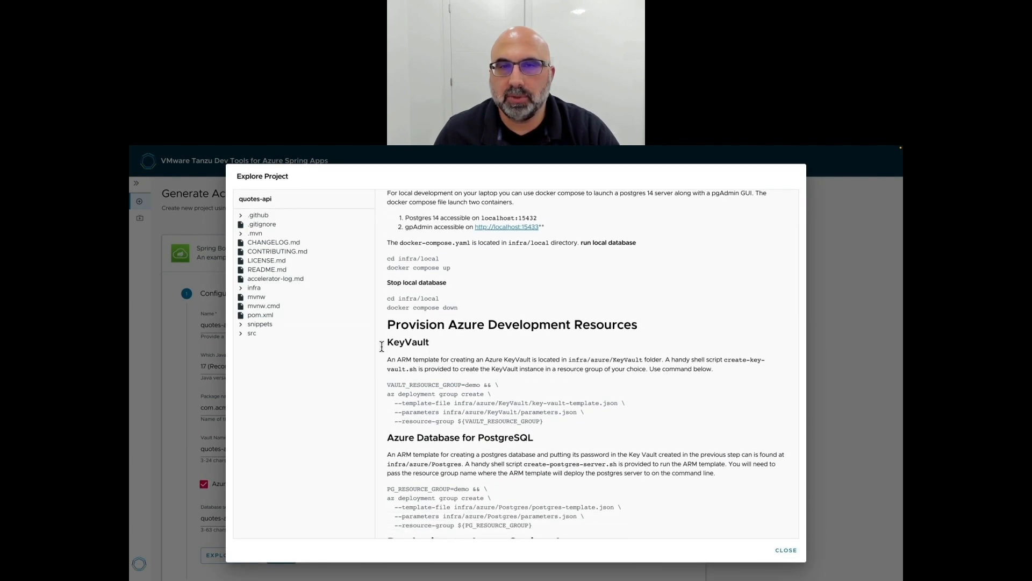
{"action": "double_click", "coordinate": [460, 439]}
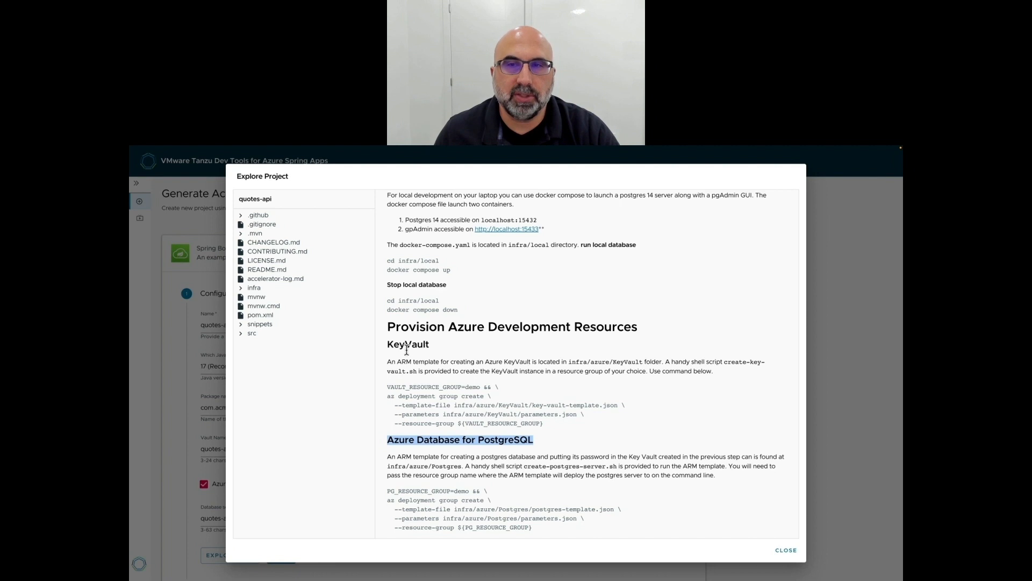
{"action": "left_click", "coordinate": [260, 314]}
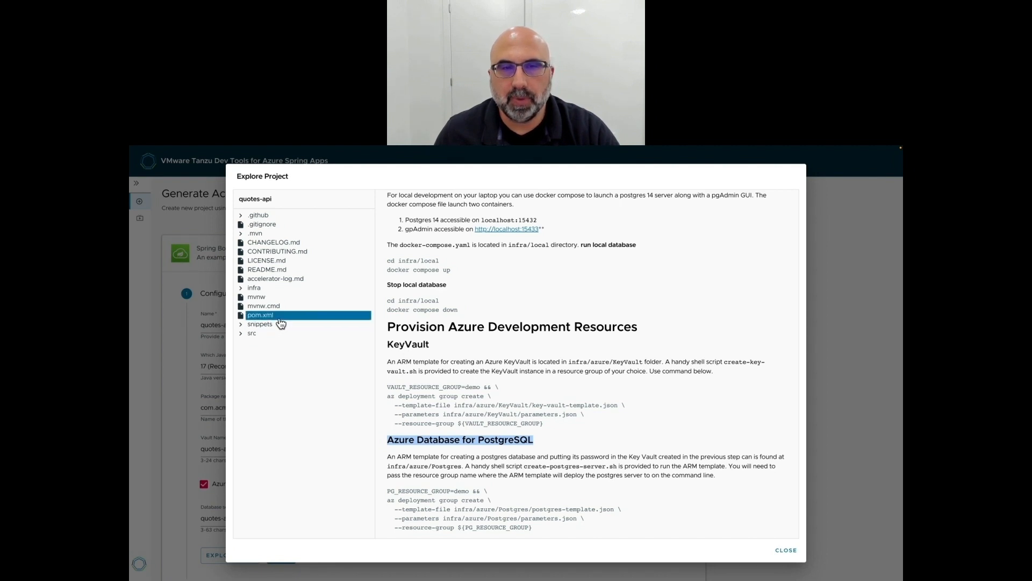
Step: Close the preview, review the settings, and generate the quotes-api accelerator
{"action": "left_click", "coordinate": [785, 549]}
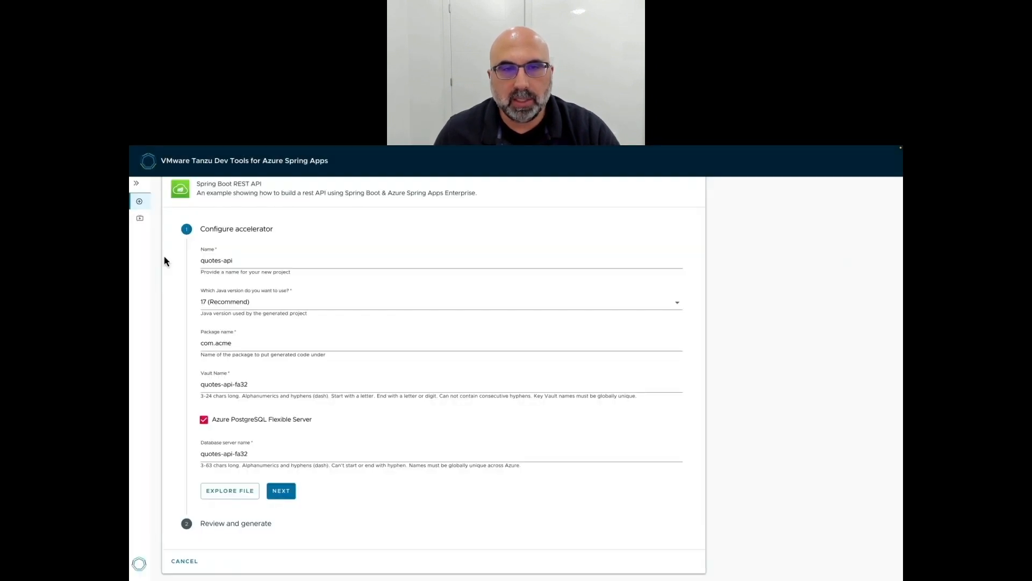
{"action": "left_click", "coordinate": [281, 490]}
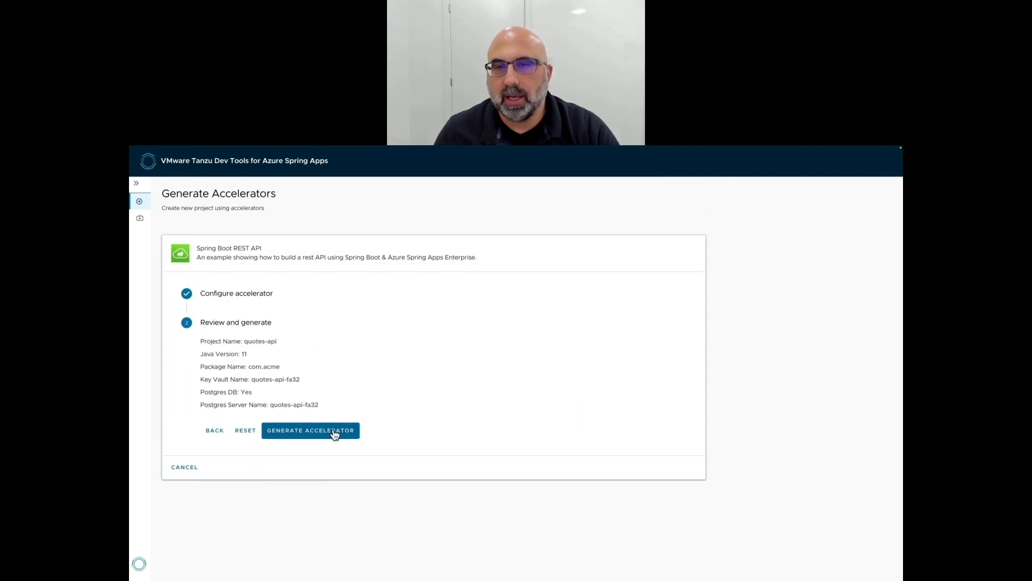
{"action": "left_click", "coordinate": [310, 430]}
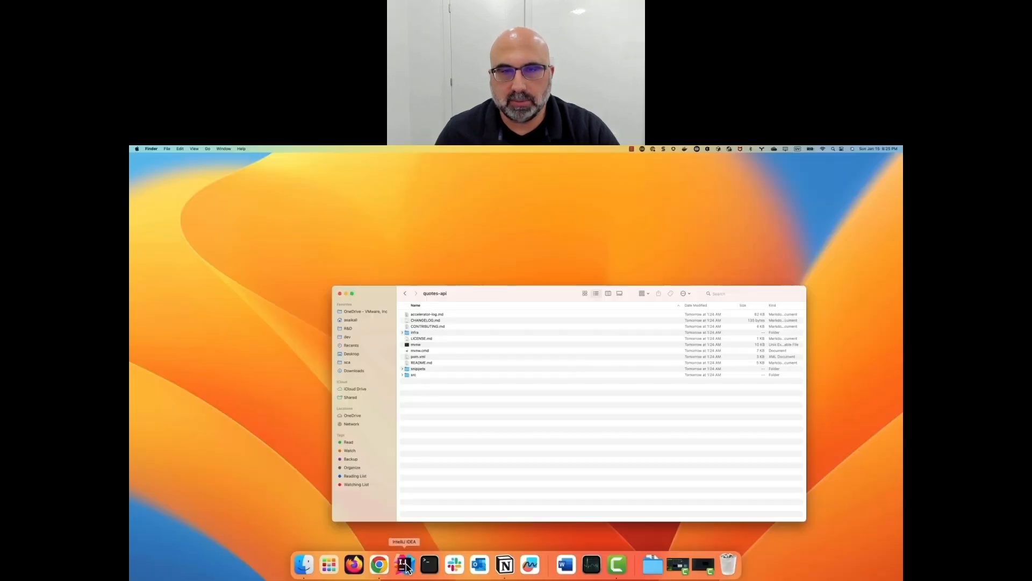
Step: Open quotes-api in IntelliJ IDEA and browse the src quotes package and infra folder
{"action": "left_click", "coordinate": [404, 564]}
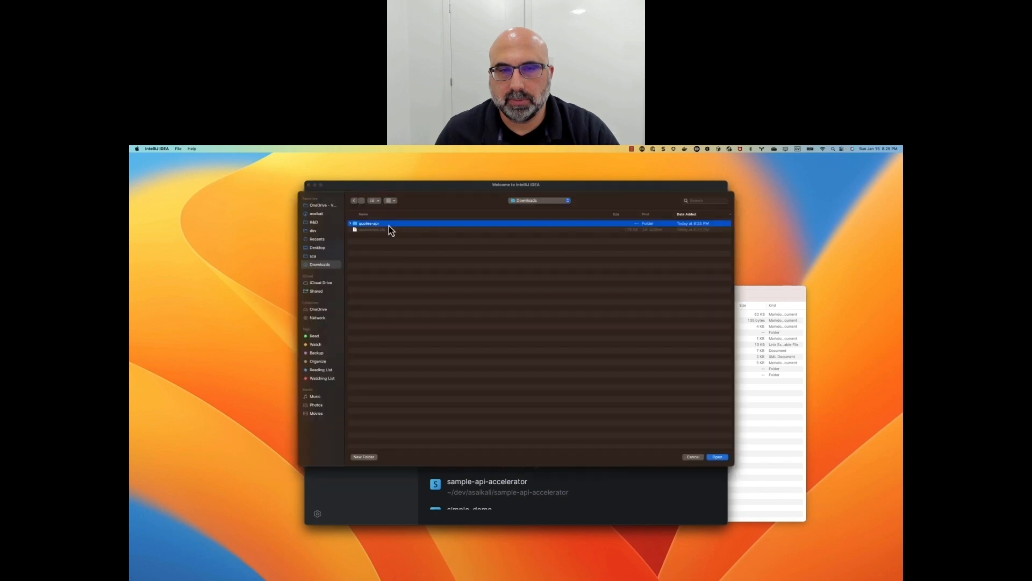
{"action": "left_click", "coordinate": [716, 457]}
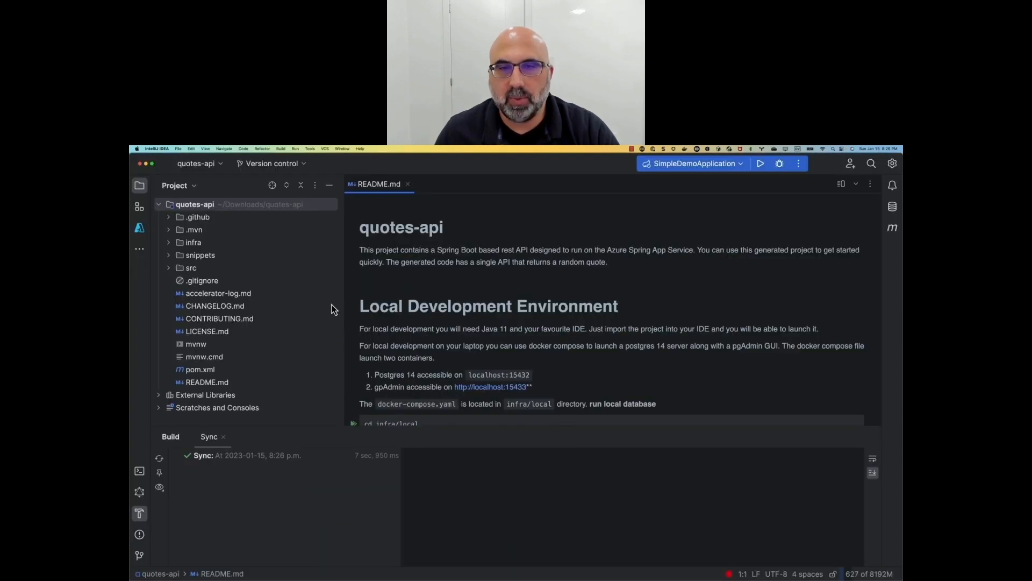
{"action": "left_click", "coordinate": [168, 267]}
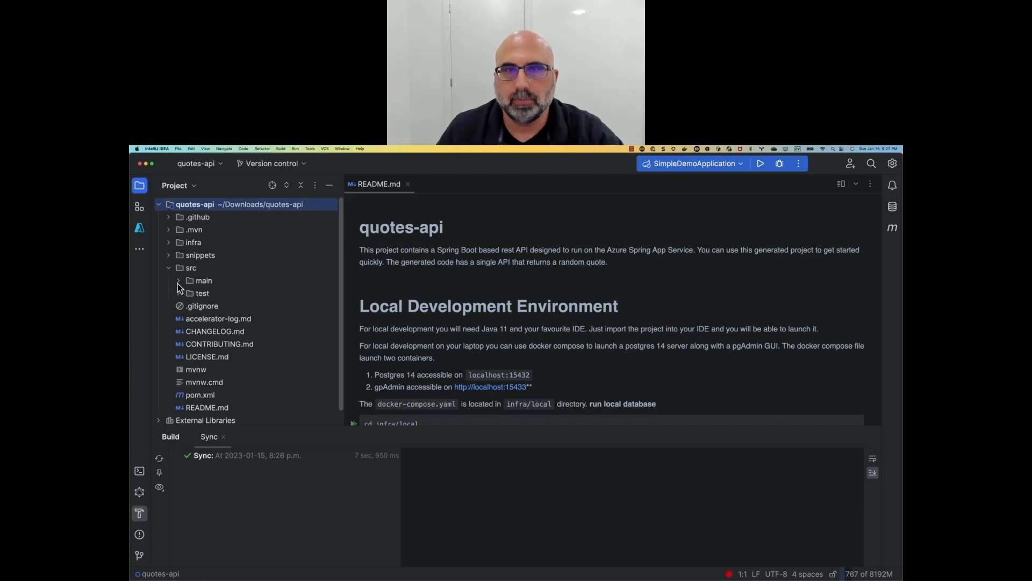
{"action": "left_click", "coordinate": [178, 280]}
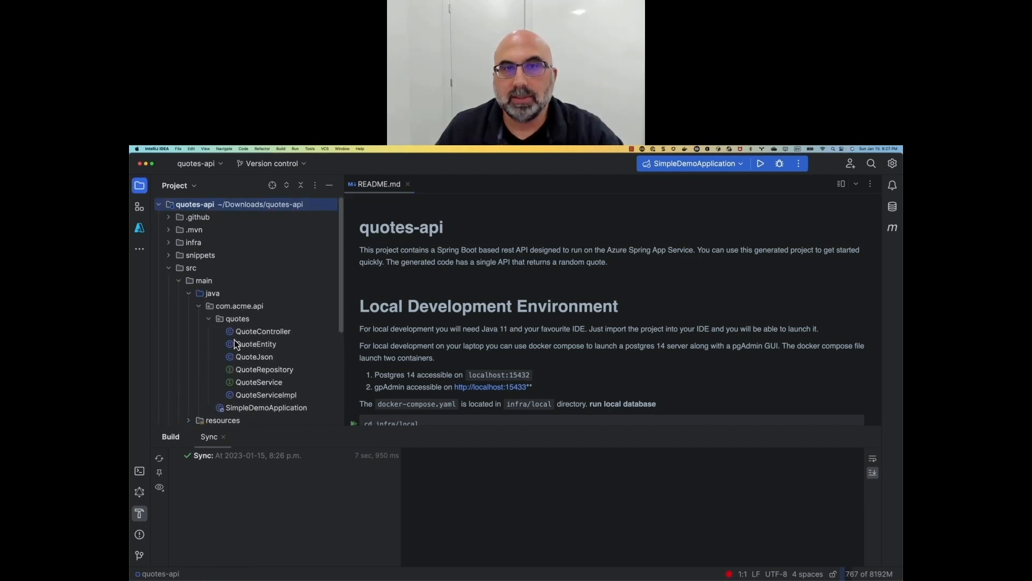
{"action": "scroll", "scroll_direction": "down", "scroll_amount": 3}
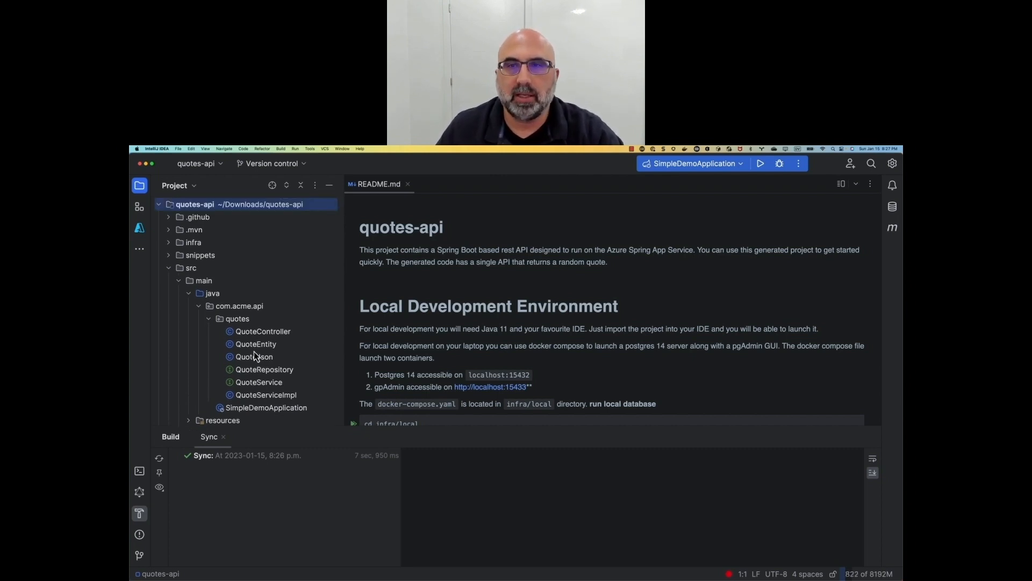
{"action": "left_click", "coordinate": [190, 268]}
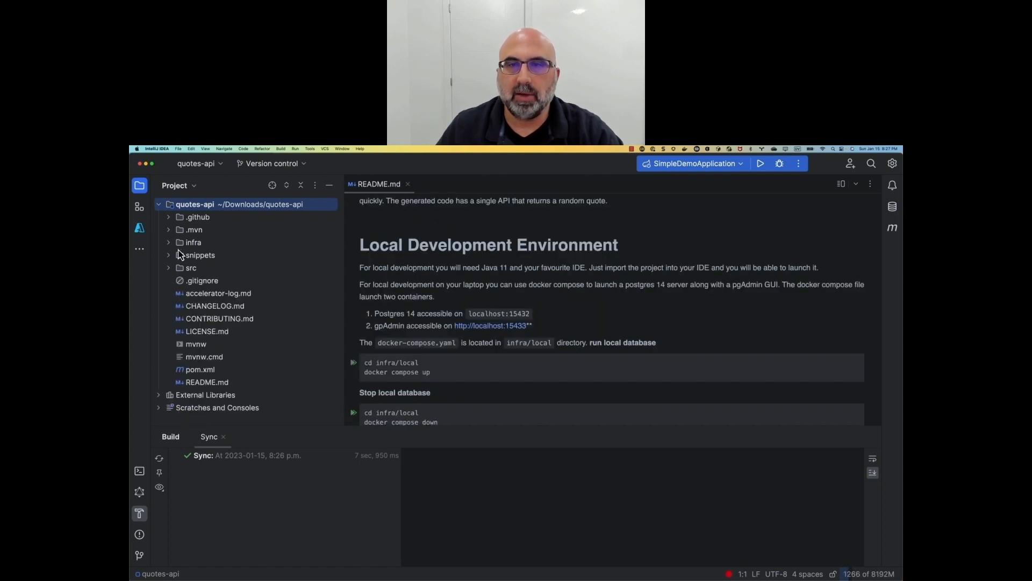
{"action": "left_click", "coordinate": [168, 241]}
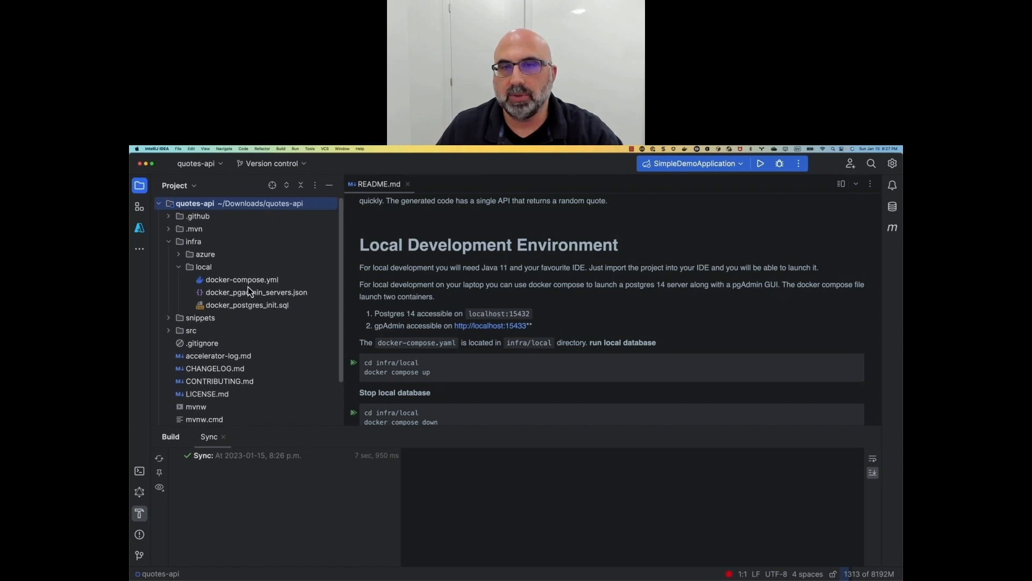
Step: Check the Docker Compose quotes database in pgAdmin, then return to IntelliJ IDEA
{"action": "left_click", "coordinate": [353, 363]}
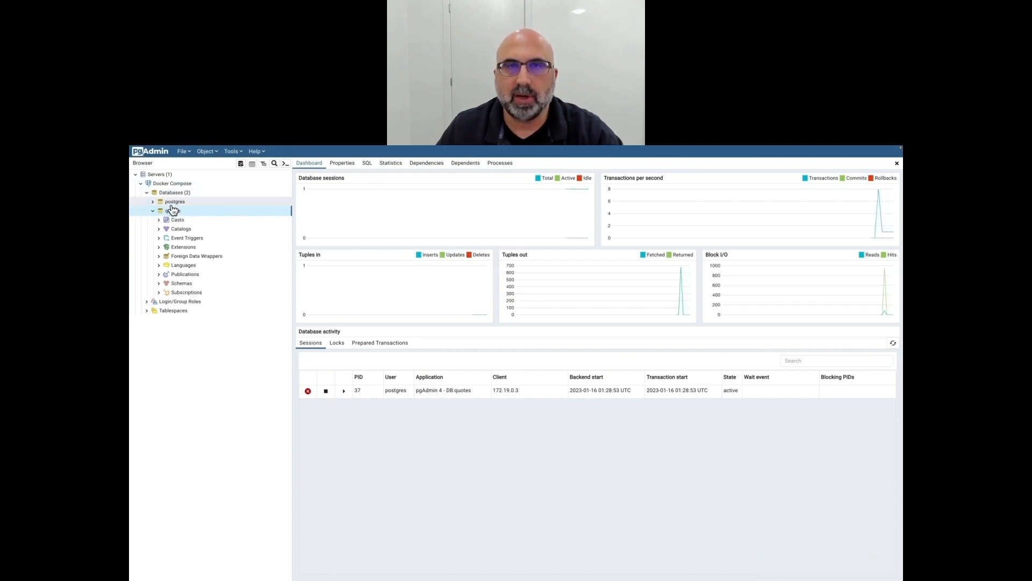
{"action": "left_click", "coordinate": [172, 210]}
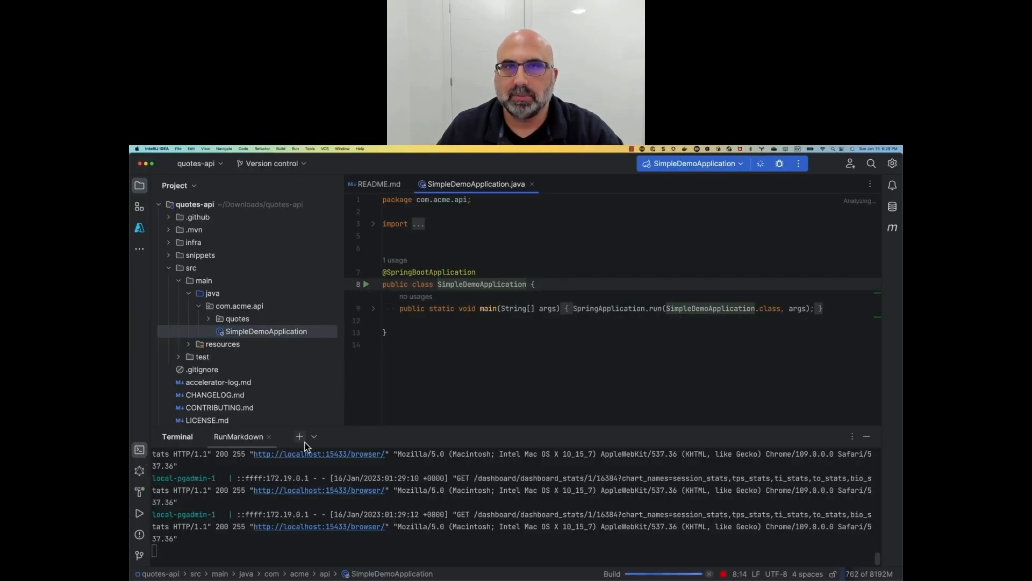
Step: Query the locally running API on port 8080 from a new terminal, then view the README
{"action": "left_click", "coordinate": [299, 436]}
{"action": "type", "text": "http :8080"}
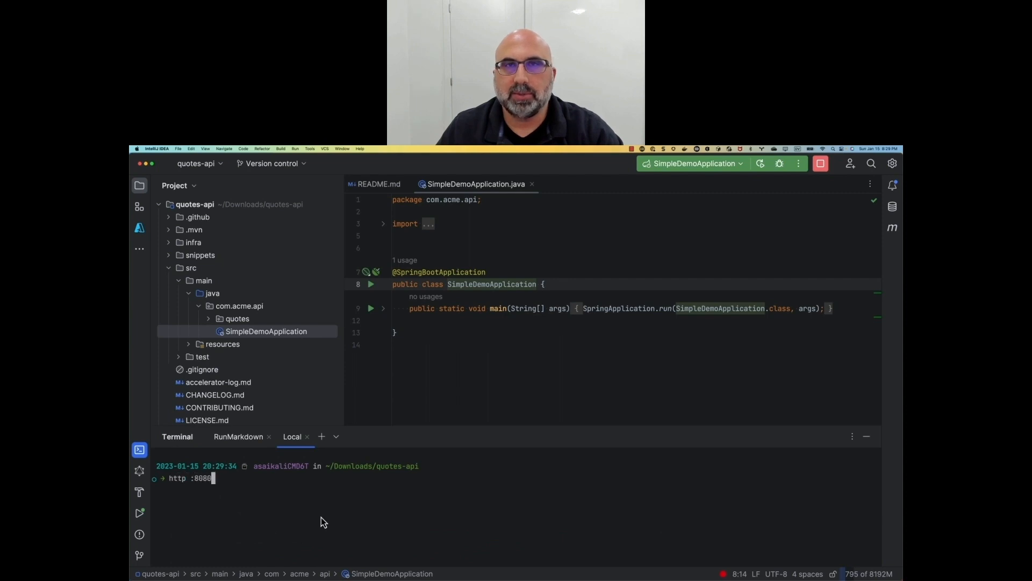
{"action": "key", "text": "Return"}
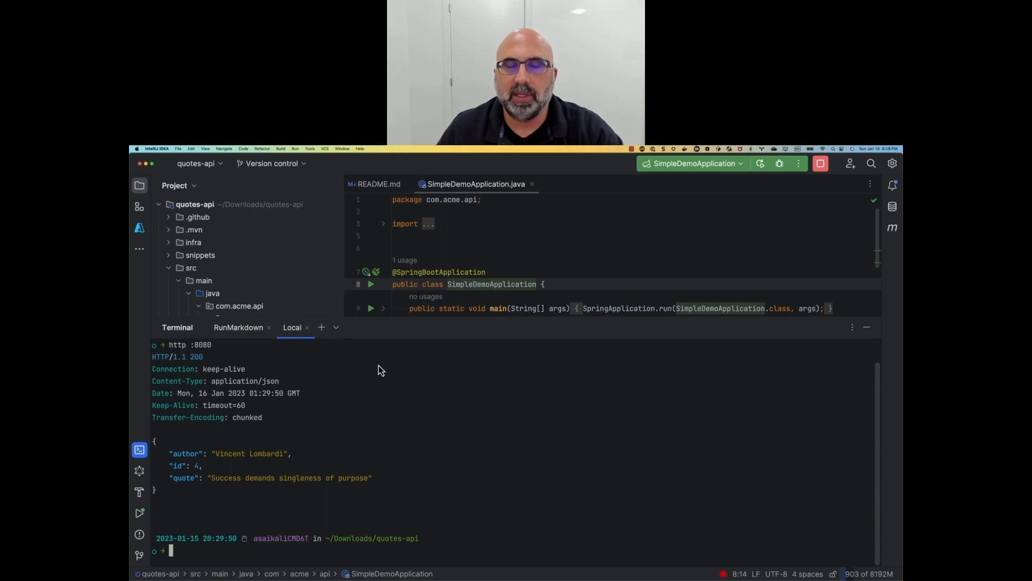
{"action": "left_click", "coordinate": [378, 184]}
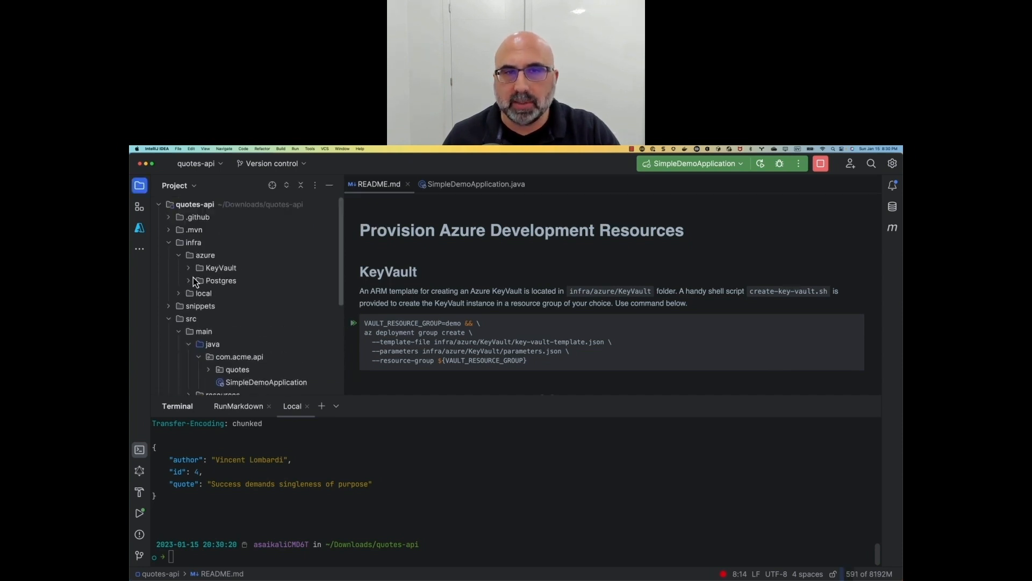
Step: Expand the KeyVault and Postgres infra folders and scroll the README to the KeyVault command
{"action": "left_click", "coordinate": [188, 267]}
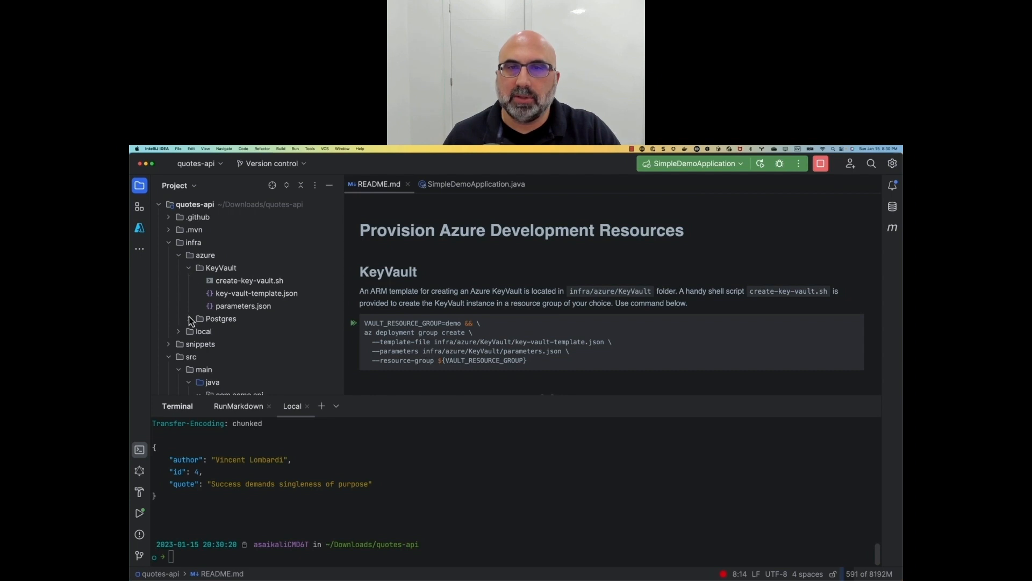
{"action": "left_click", "coordinate": [220, 318]}
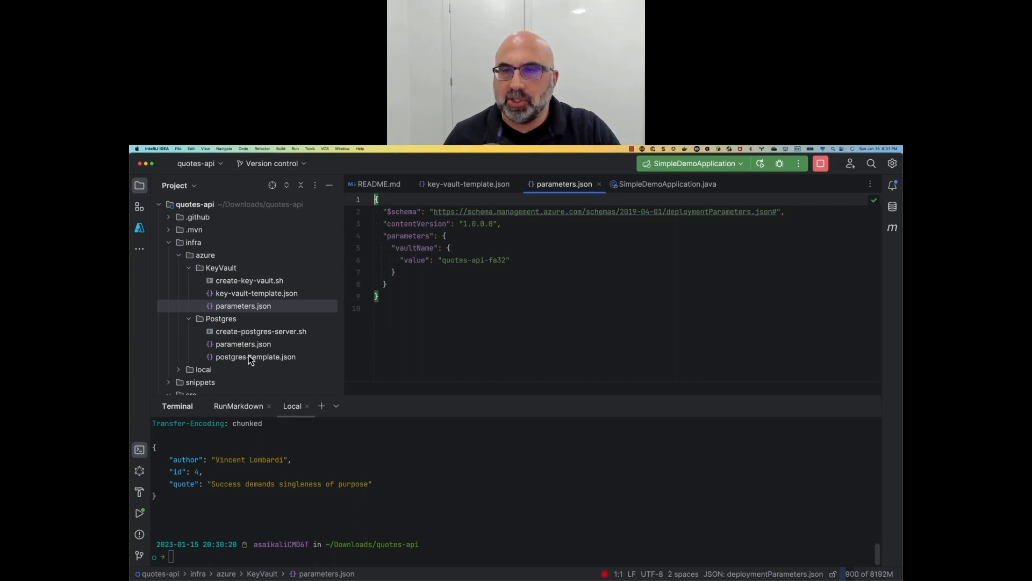
{"action": "left_click", "coordinate": [378, 183]}
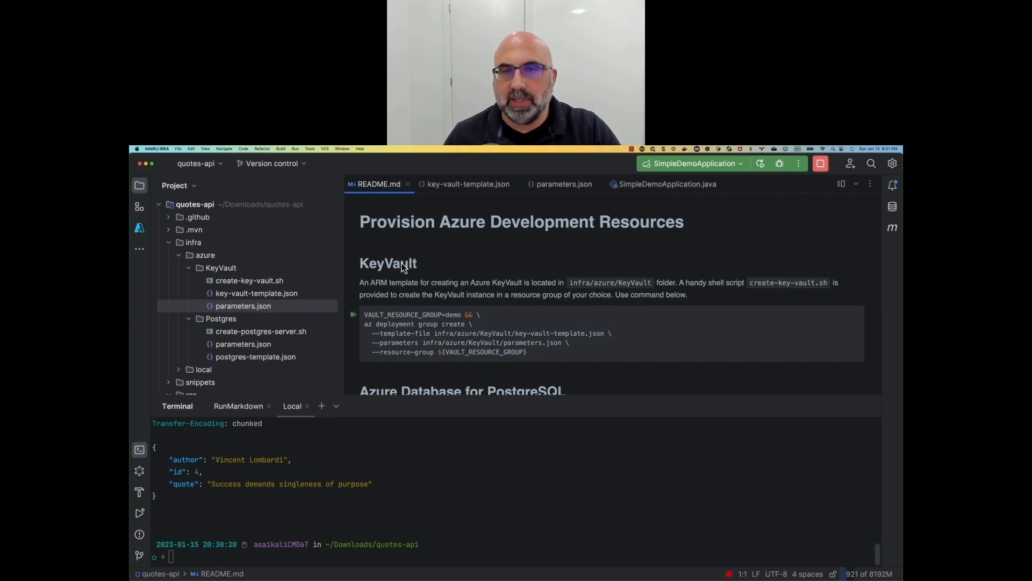
{"action": "scroll", "scroll_direction": "down", "scroll_amount": 3}
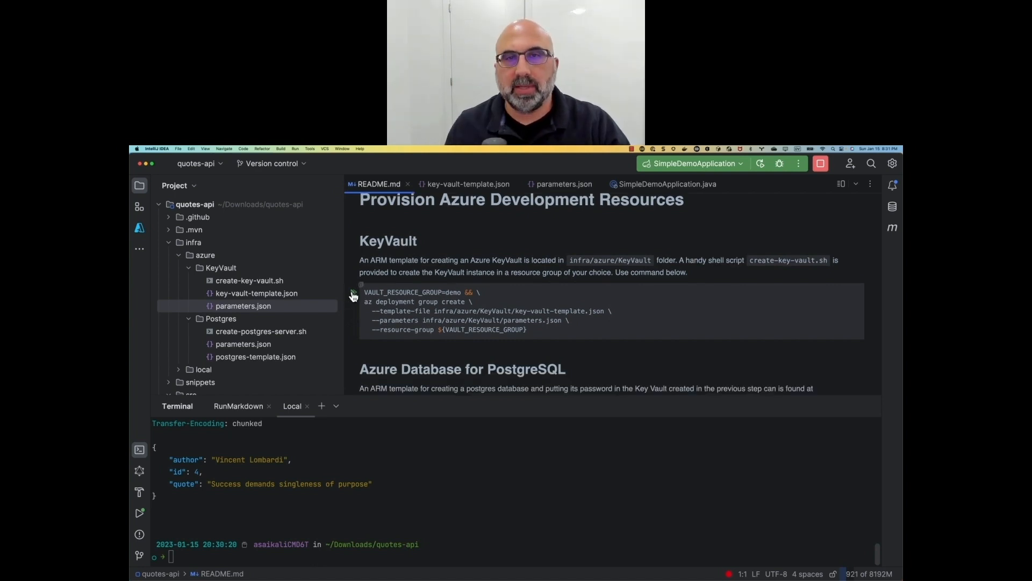
Step: Run the README's KeyVault provisioning command from its gutter icon
{"action": "left_click", "coordinate": [353, 293]}
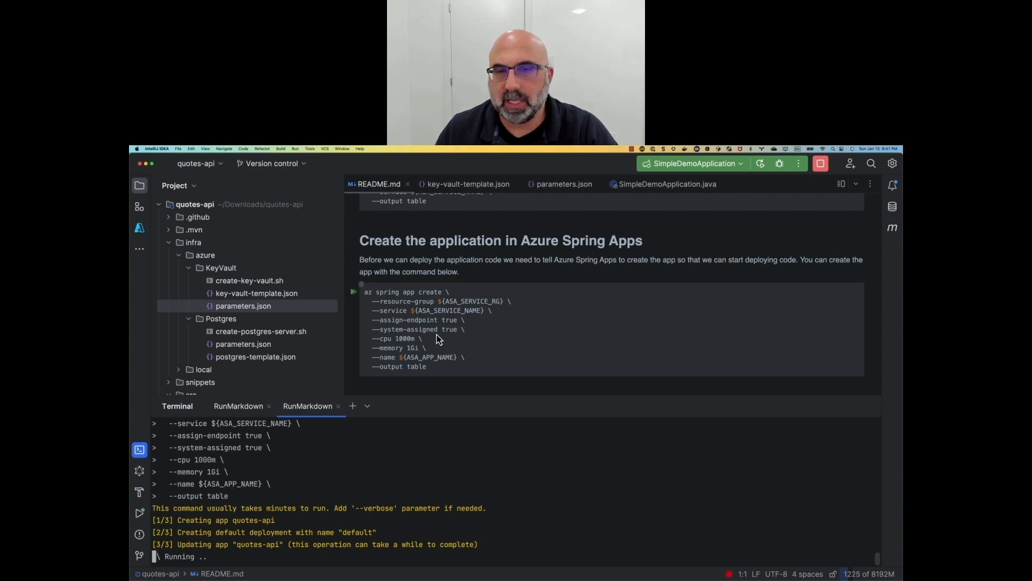
{"action": "mouse_move", "coordinate": [443, 329]}
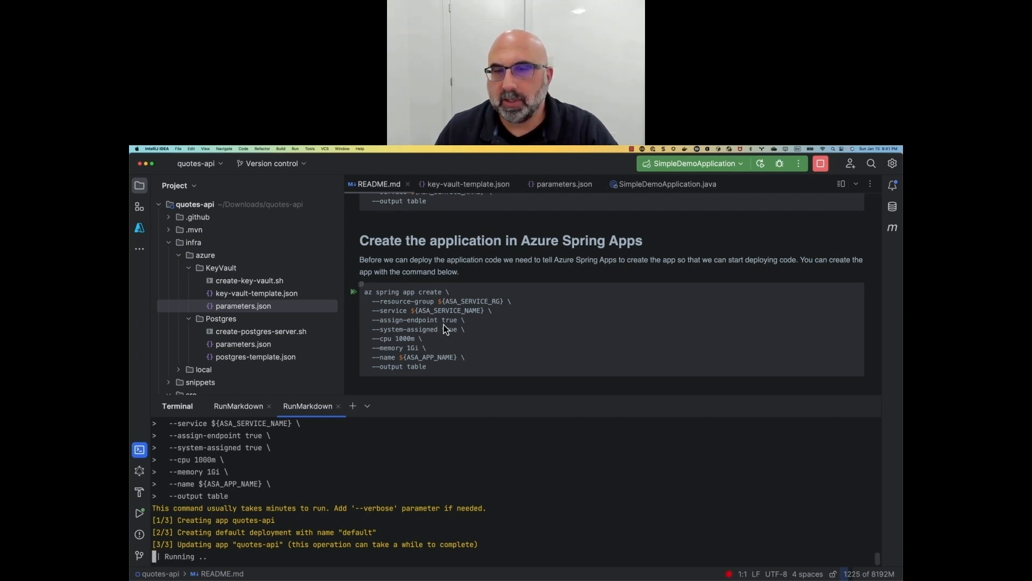
{"action": "mouse_move", "coordinate": [447, 330]}
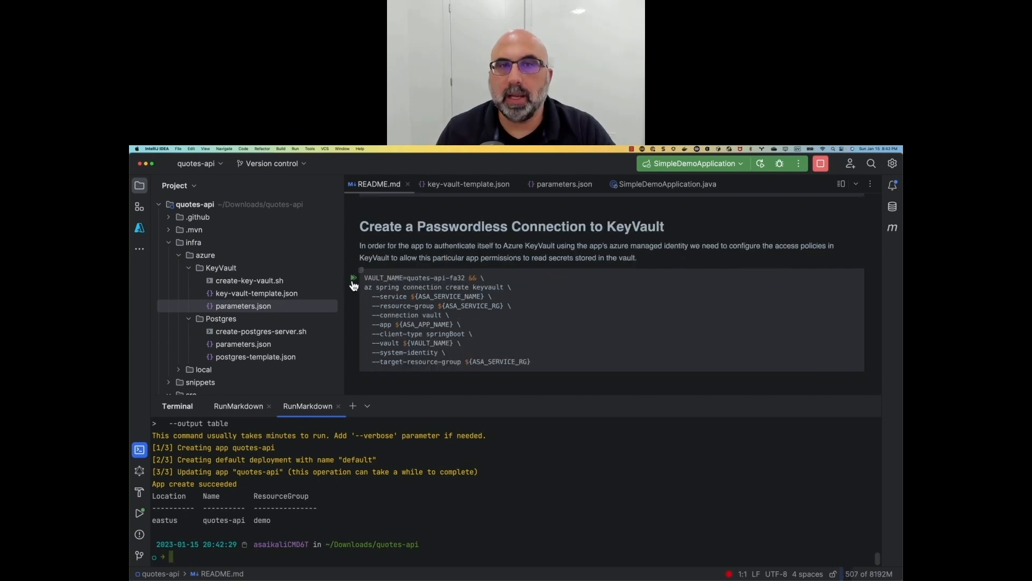
Step: Run the README's passwordless az spring connection create keyvault command
{"action": "left_click", "coordinate": [352, 277]}
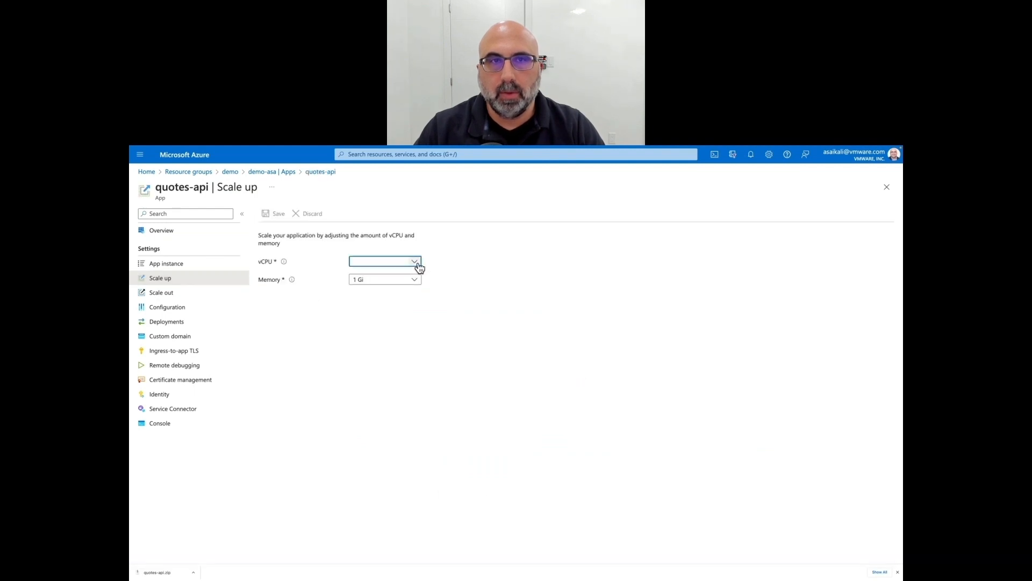
Step: Review vCPU and memory options, drag instances to 83, and switch to custom autoscale
{"action": "left_click", "coordinate": [384, 262]}
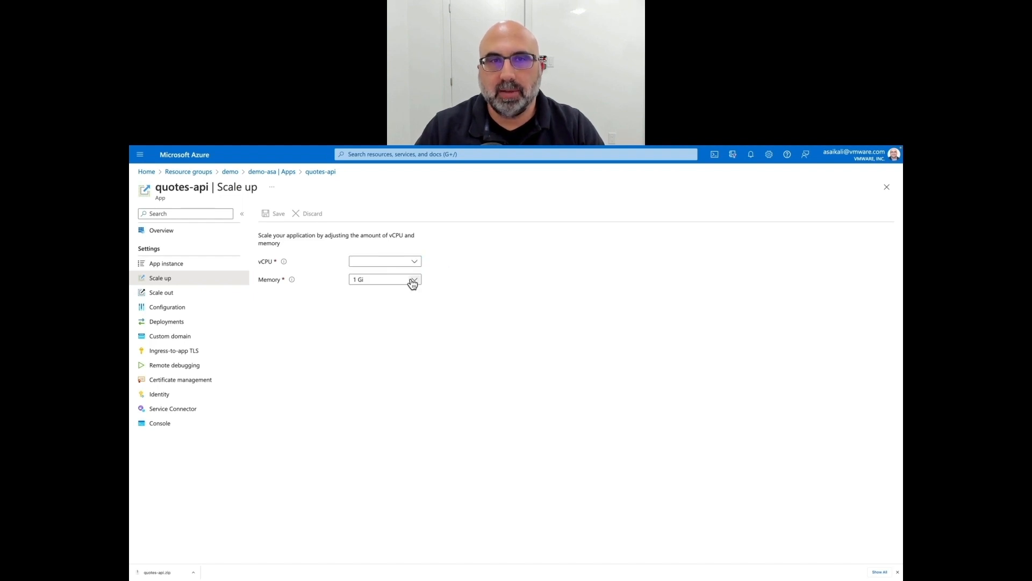
{"action": "left_click", "coordinate": [161, 292]}
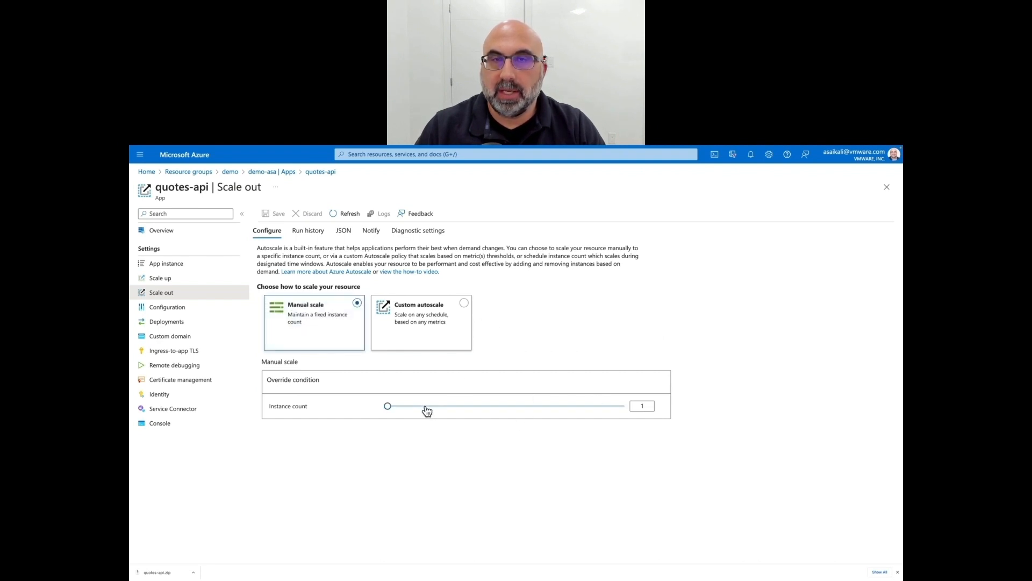
{"action": "left_click_drag", "start_coordinate": [388, 405], "coordinate": [426, 405]}
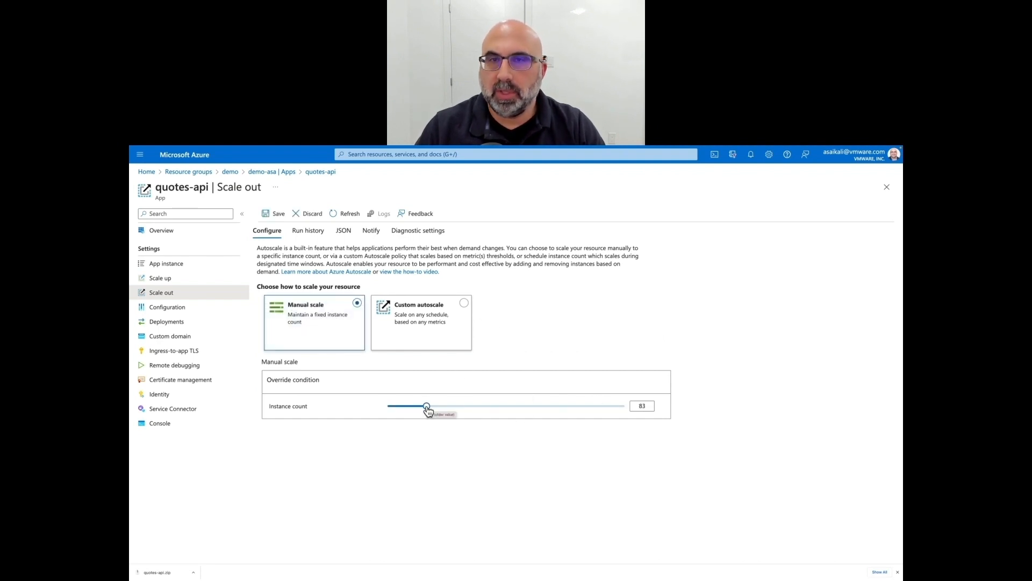
{"action": "left_click", "coordinate": [420, 319]}
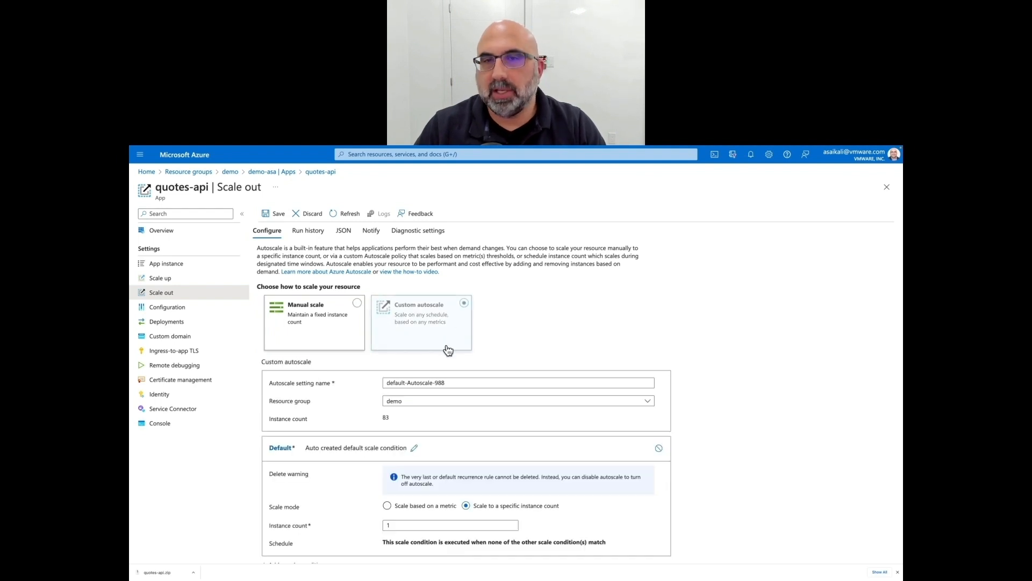
{"action": "scroll", "scroll_direction": "down", "scroll_amount": 3}
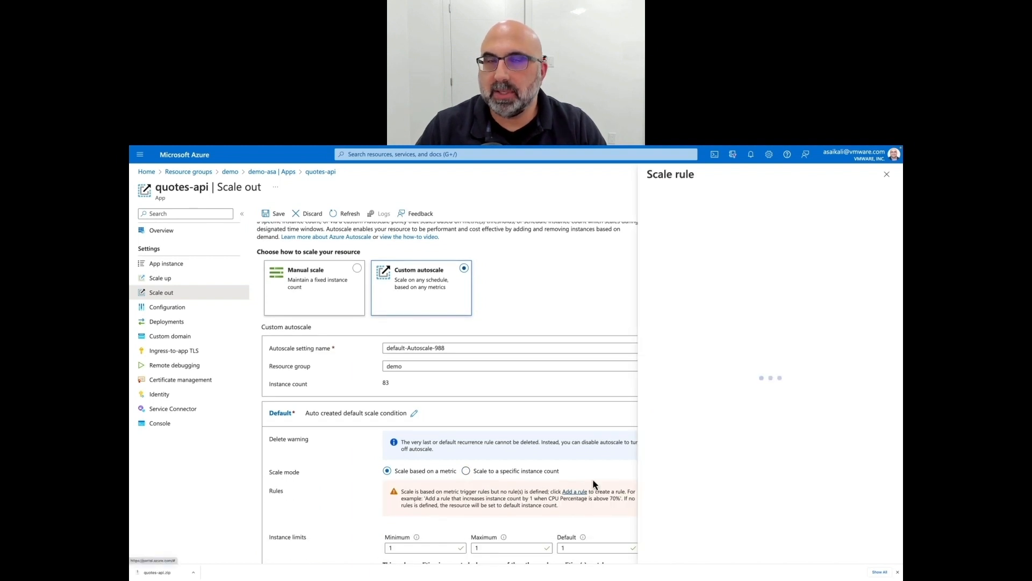
Step: Browse the scale rule's metric sources and metric names, keeping the current resource as source
{"action": "left_click", "coordinate": [573, 491]}
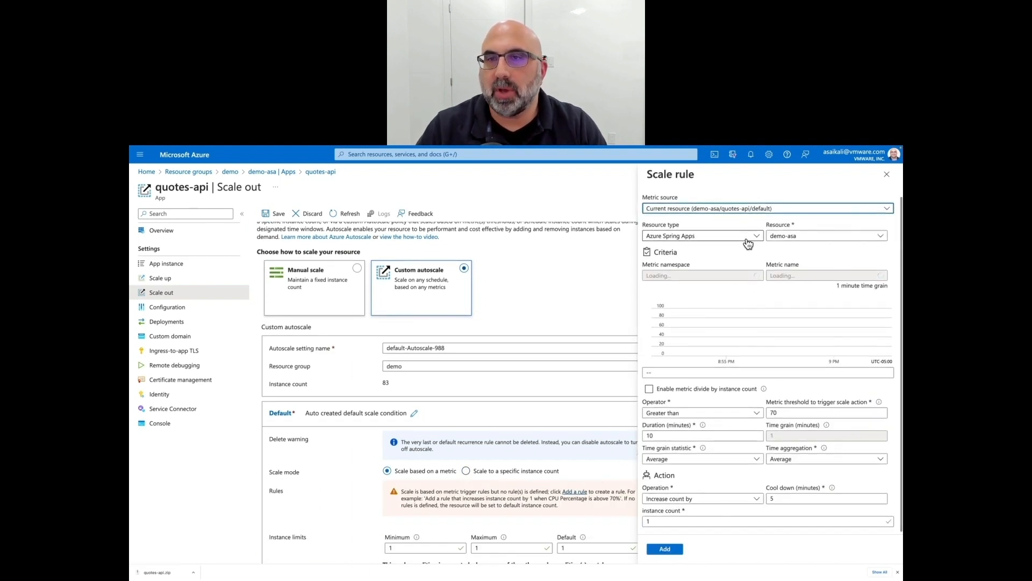
{"action": "left_click", "coordinate": [766, 208]}
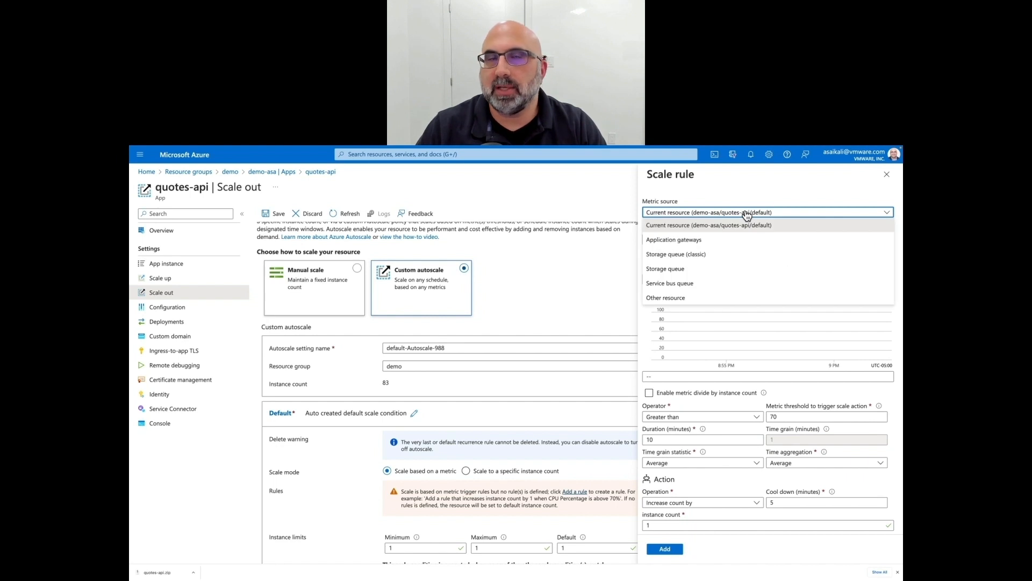
{"action": "left_click", "coordinate": [708, 225]}
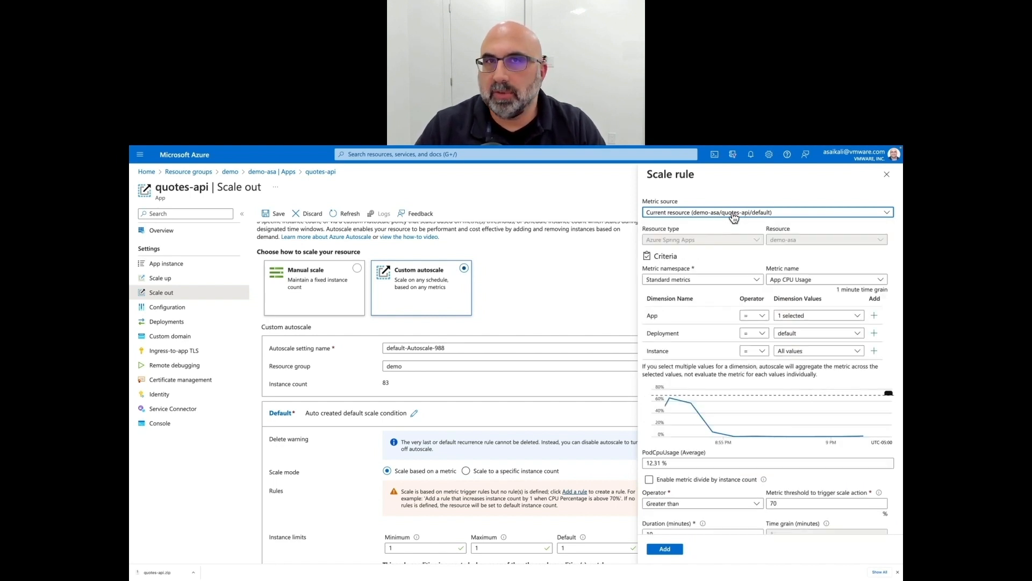
{"action": "scroll", "scroll_direction": "down", "scroll_amount": 3}
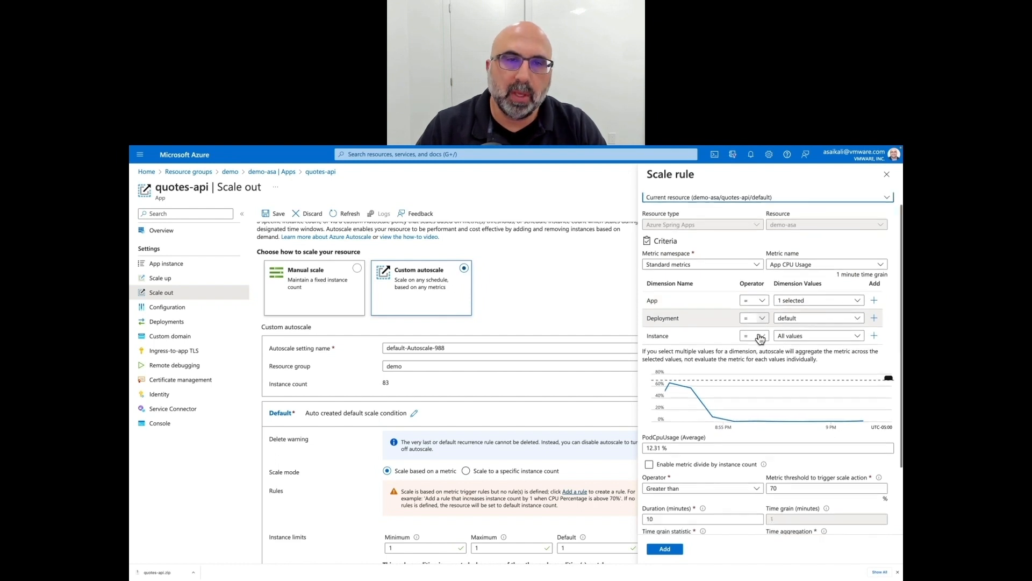
{"action": "scroll", "scroll_direction": "down", "scroll_amount": 3}
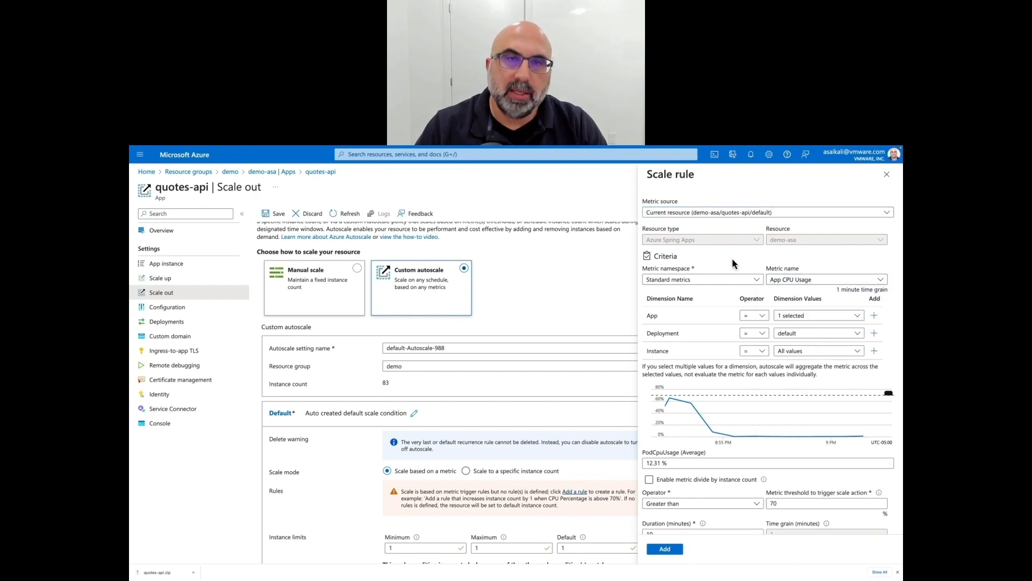
{"action": "left_click", "coordinate": [826, 279]}
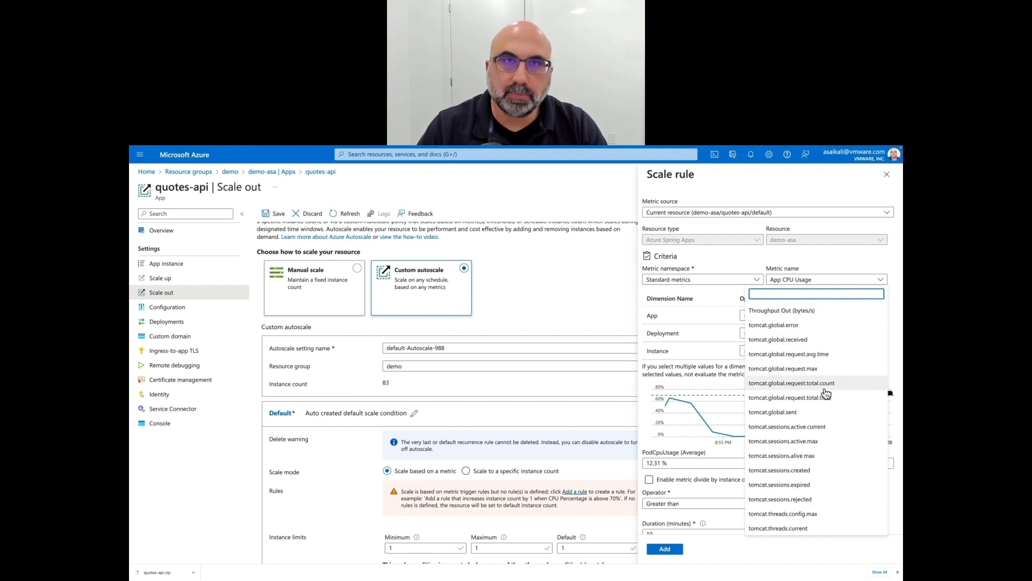
Step: Connect the quotes-api console to an app instance and run ls
{"action": "left_click", "coordinate": [159, 422]}
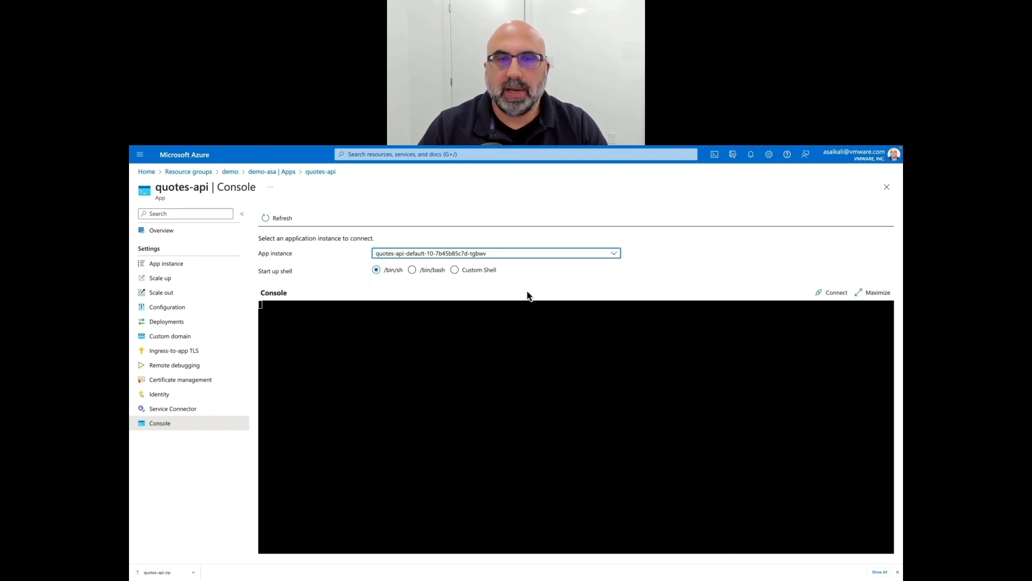
{"action": "left_click", "coordinate": [832, 291]}
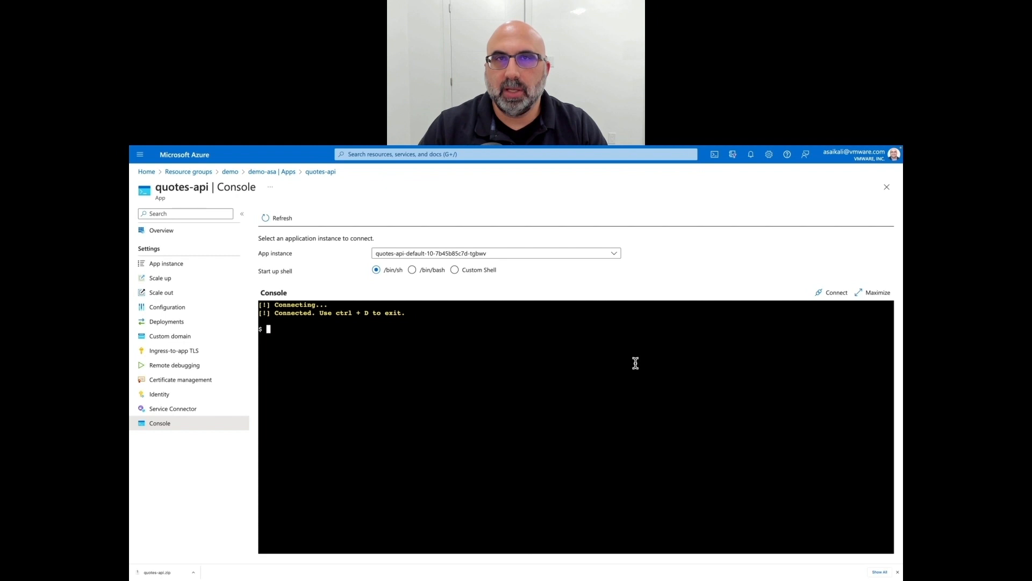
{"action": "type", "text": "ls"}
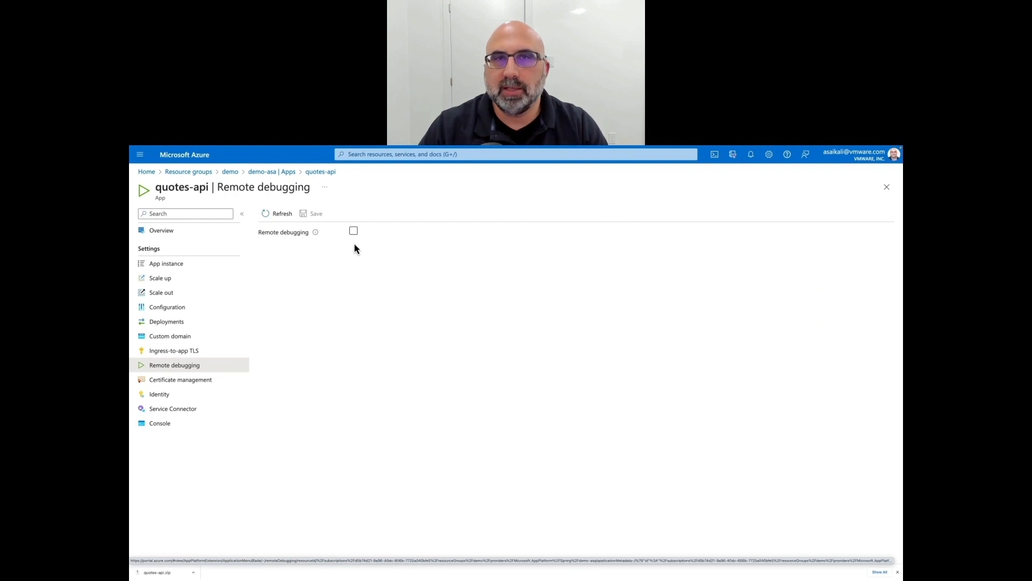
Step: Tick Remote debugging, keep debugging port 5005, and save the configuration
{"action": "left_click", "coordinate": [353, 231]}
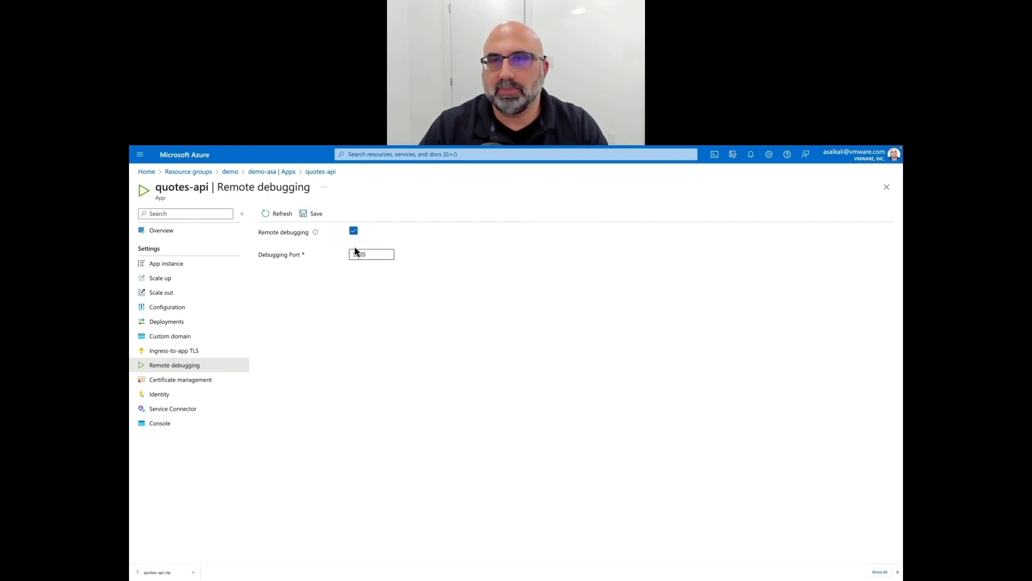
{"action": "left_click", "coordinate": [311, 213]}
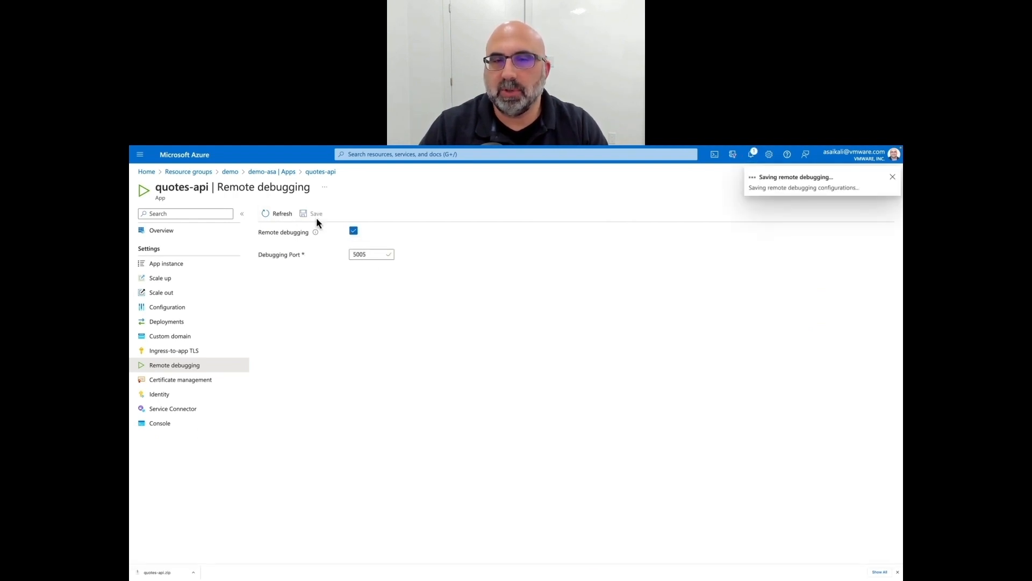